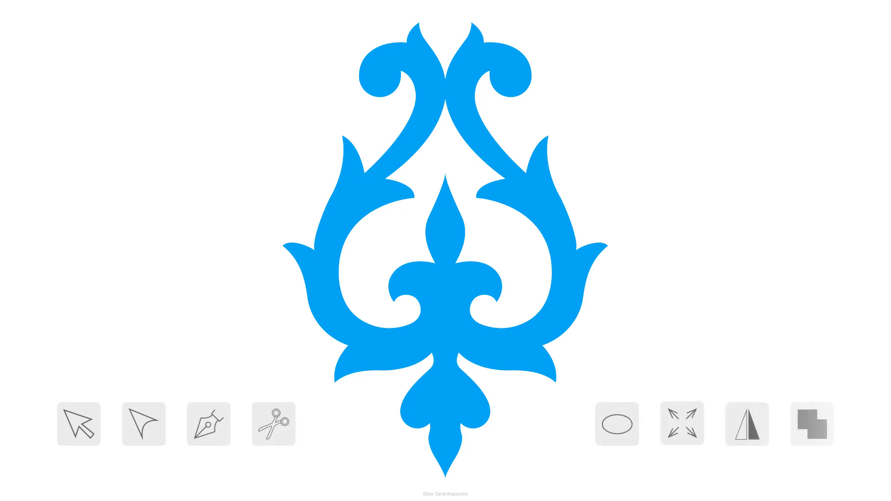
Browse the new-document presets, dismiss them, and open the Ornament drawing from the gallery.
left_click(812, 424)
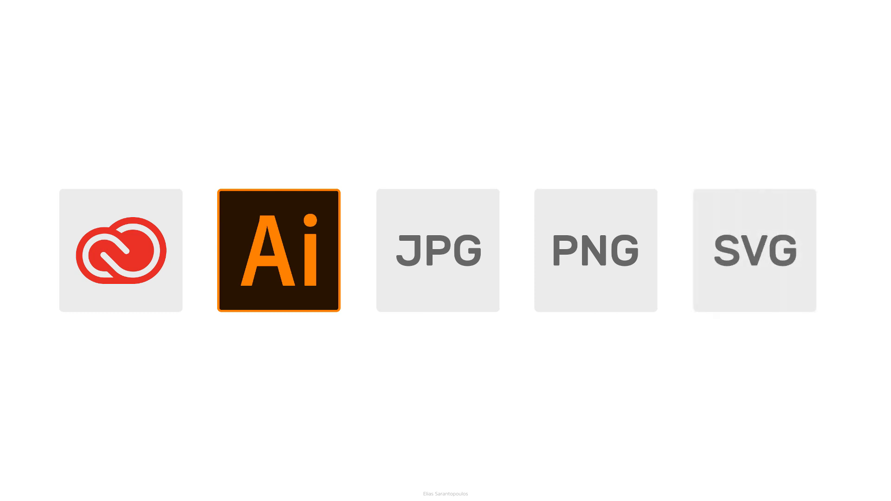
left_click(277, 251)
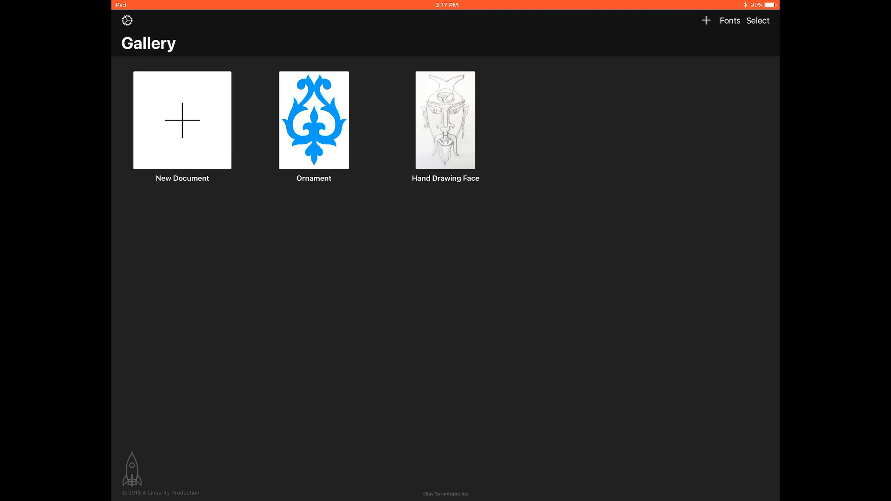
left_click_drag(182, 84, 148, 153)
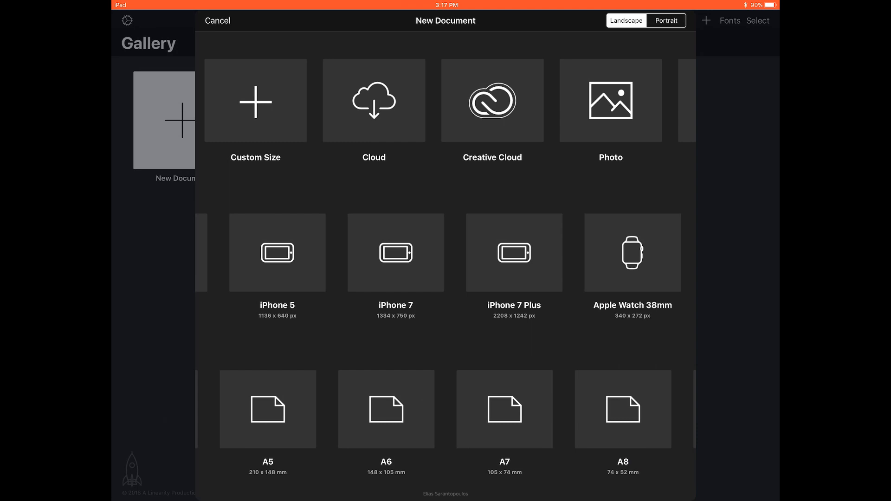
left_click(374, 101)
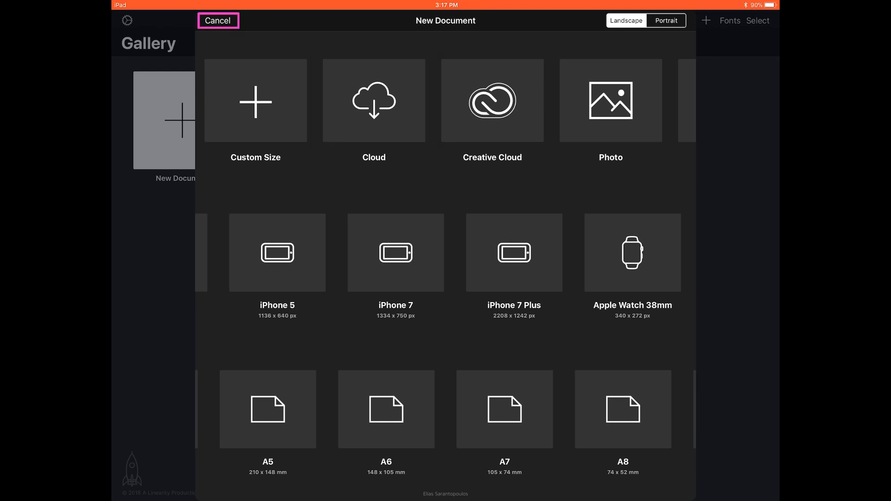
left_click(217, 20)
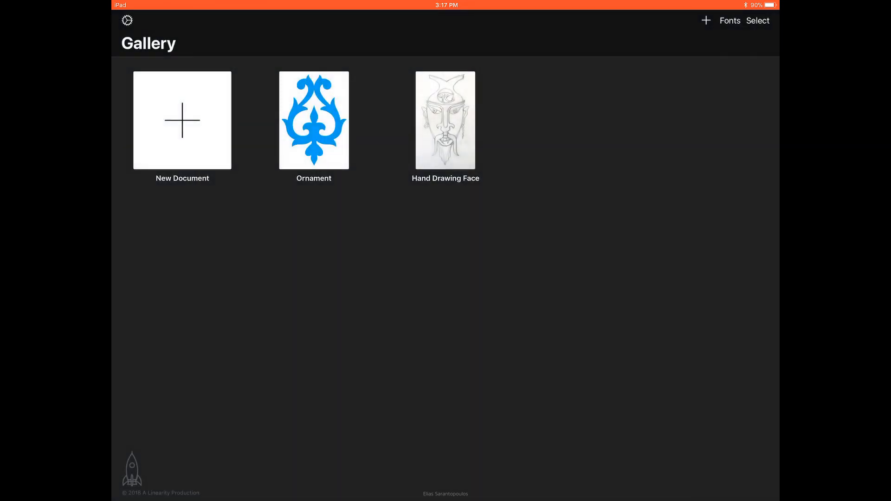
left_click(314, 120)
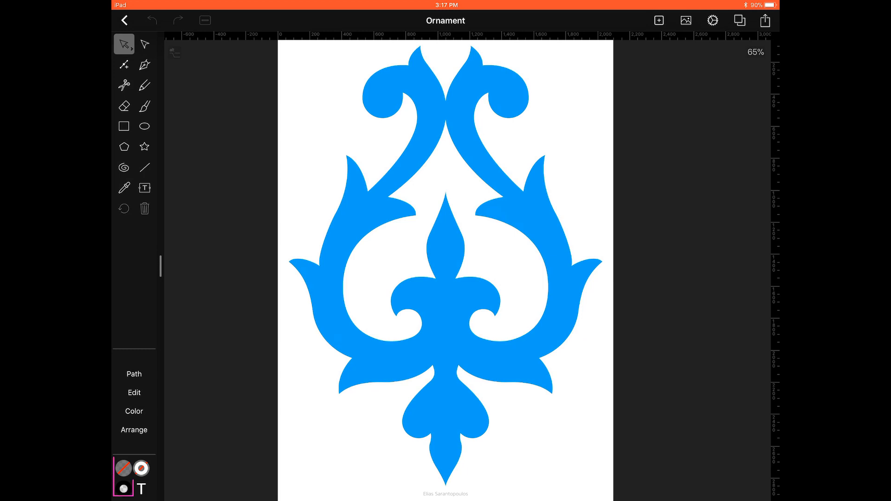
left_click(123, 470)
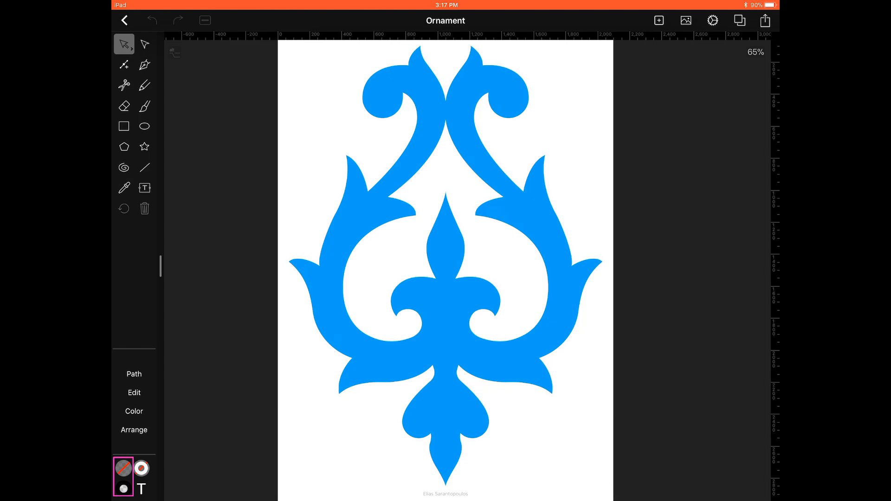
left_click(123, 468)
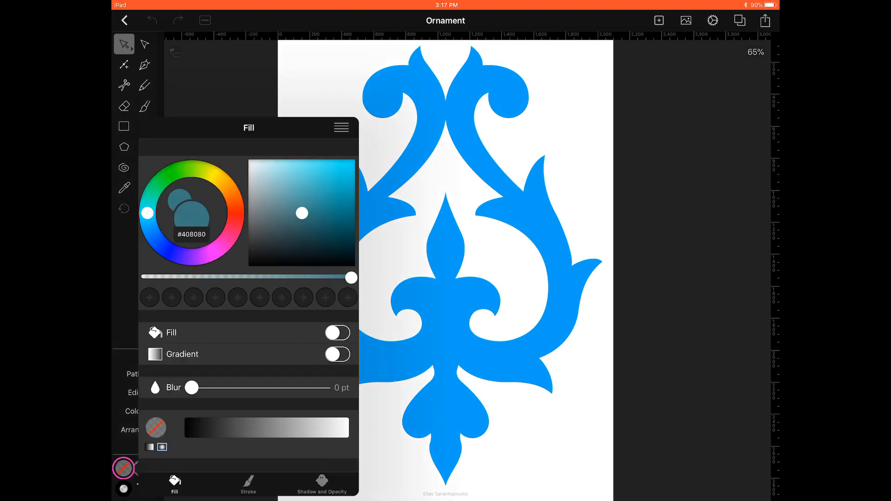
left_click(336, 332)
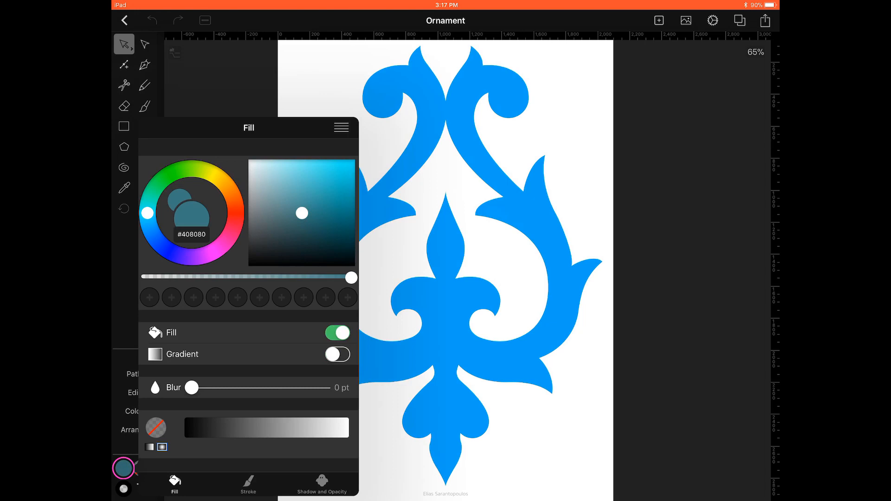
left_click(336, 333)
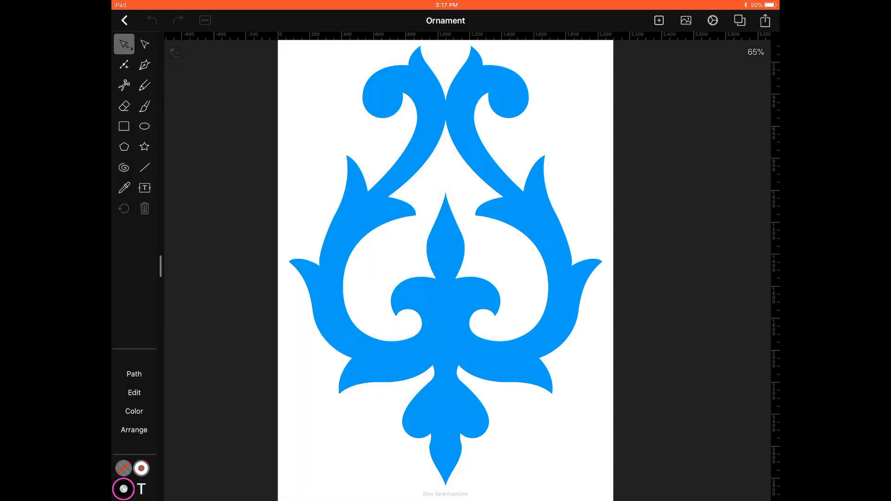
left_click(123, 489)
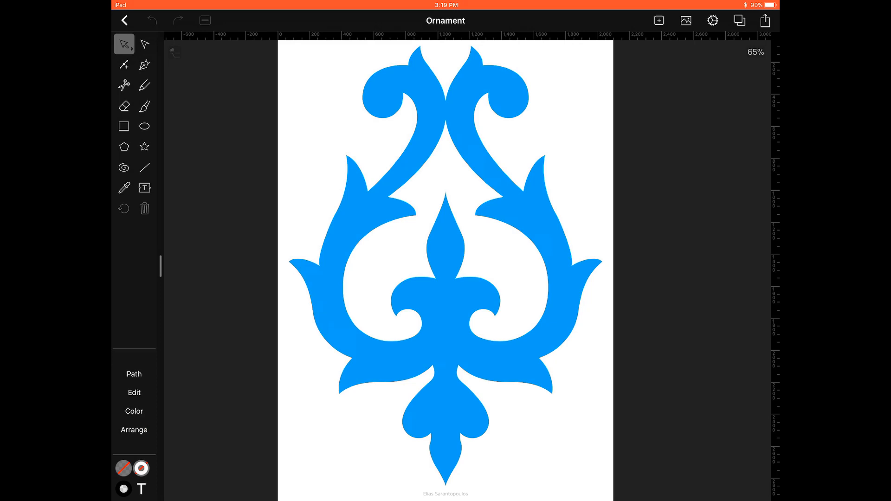
In the Snapping settings, switch off Snap to Edges, Snap to Points and Rulers.
left_click(712, 20)
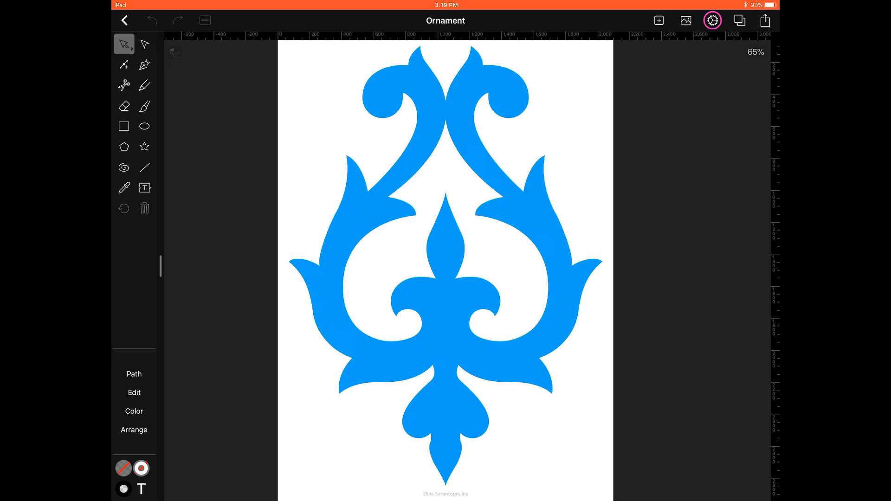
left_click(712, 21)
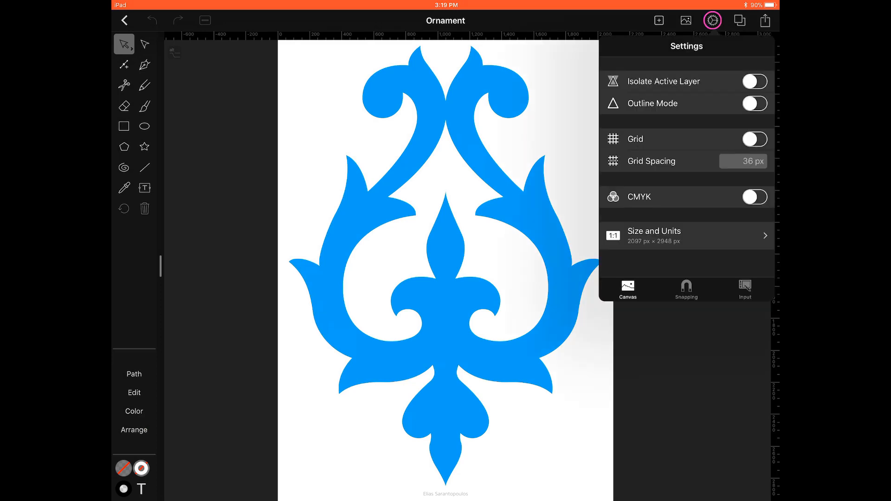
left_click(687, 290)
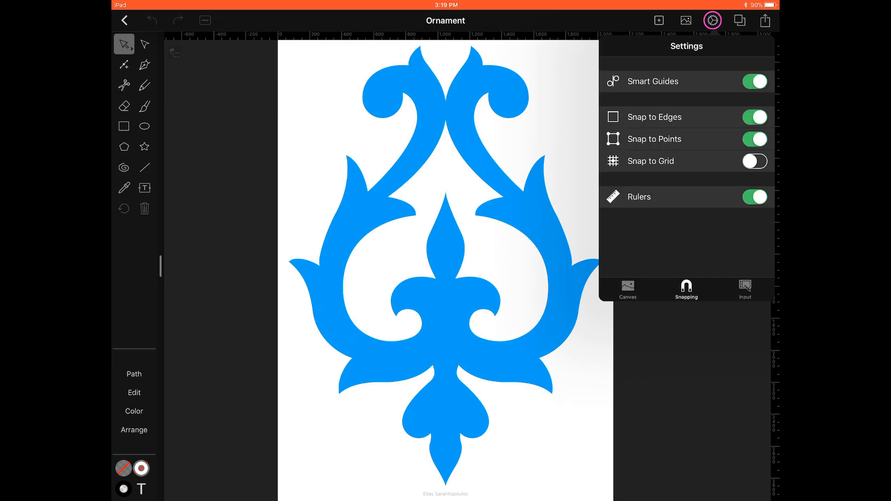
left_click(754, 117)
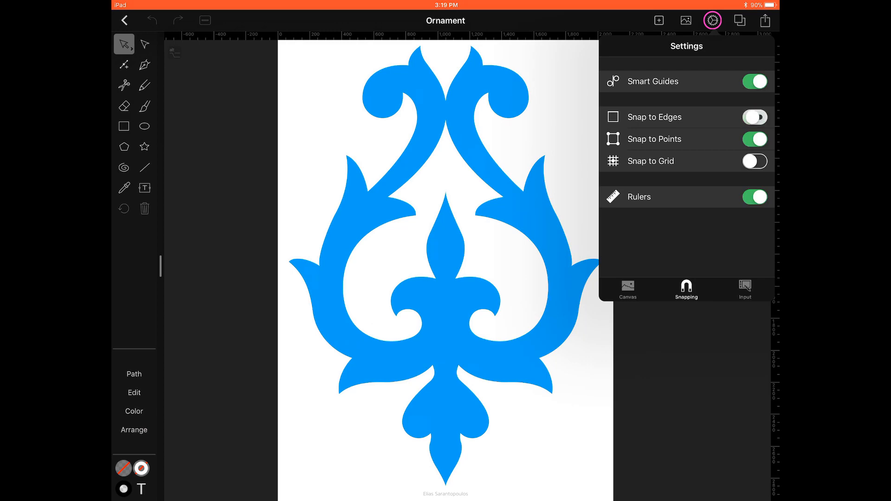
left_click(754, 138)
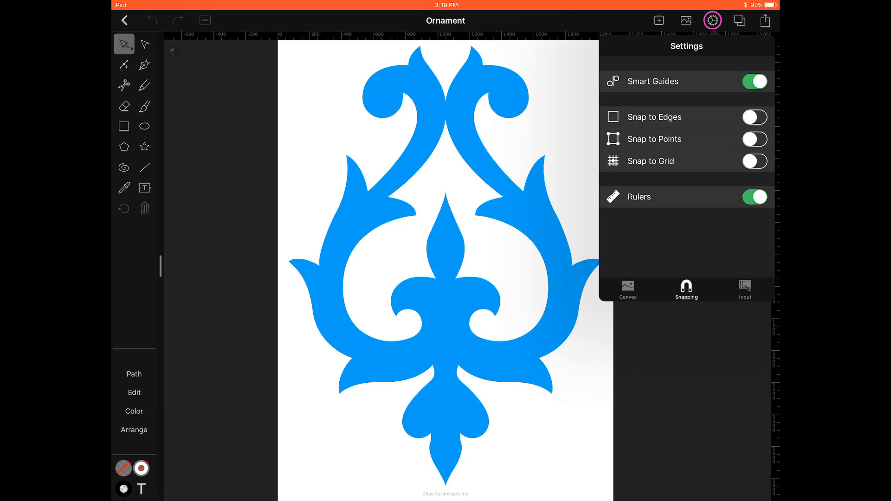
left_click(754, 197)
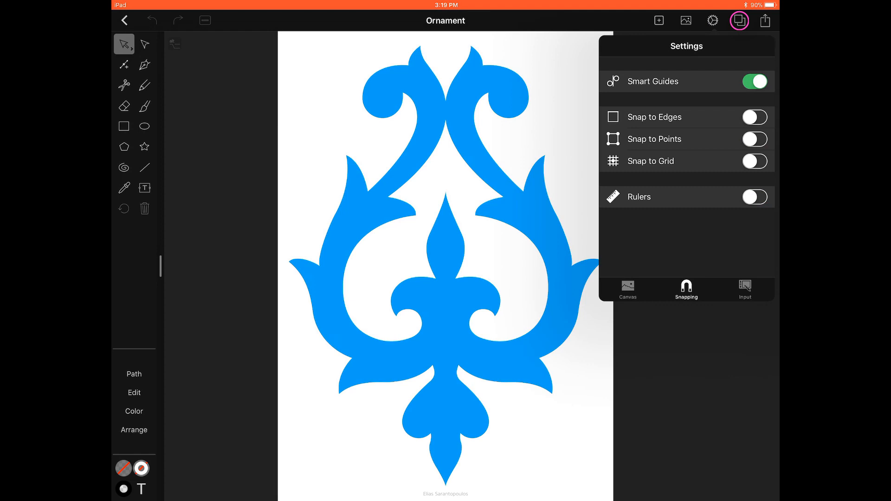
Lower the Photo layer to 40% opacity and add an empty Layer 1 above it.
left_click(739, 21)
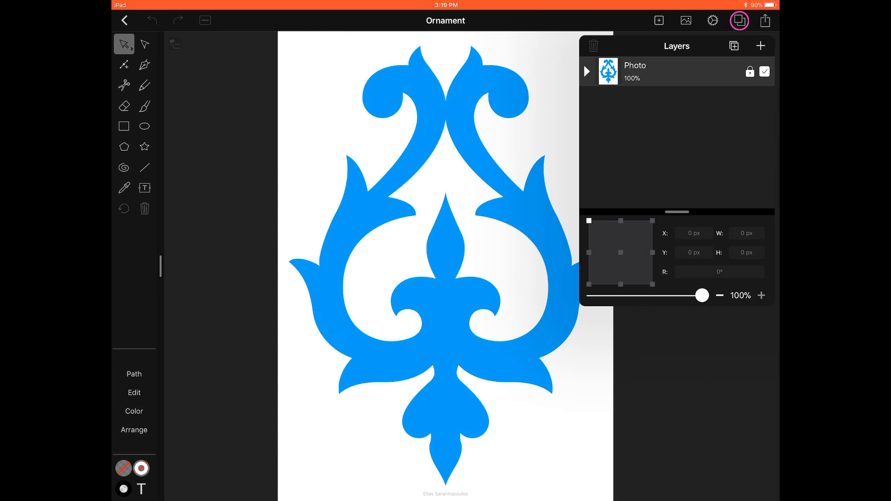
left_click_drag(701, 295, 674, 296)
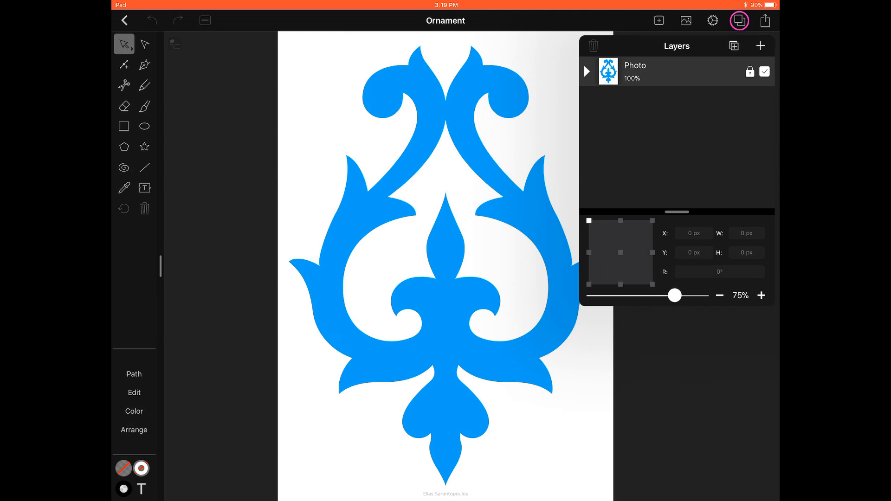
left_click_drag(675, 295, 637, 295)
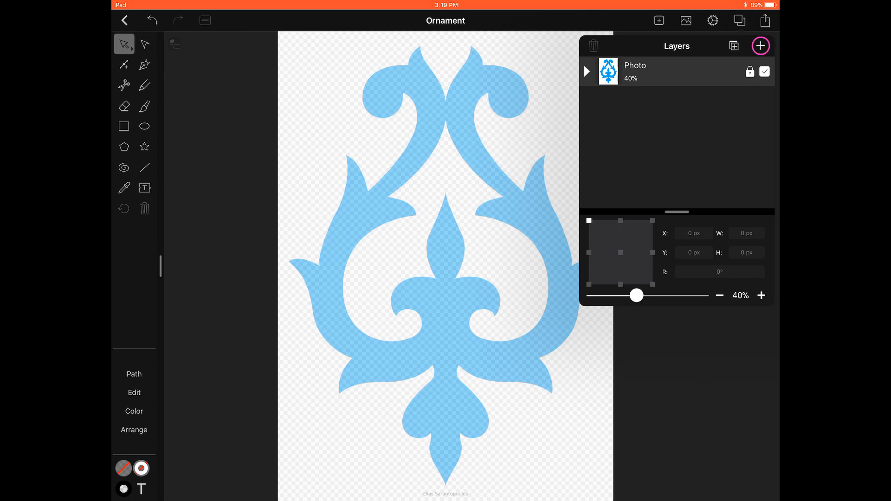
left_click(760, 45)
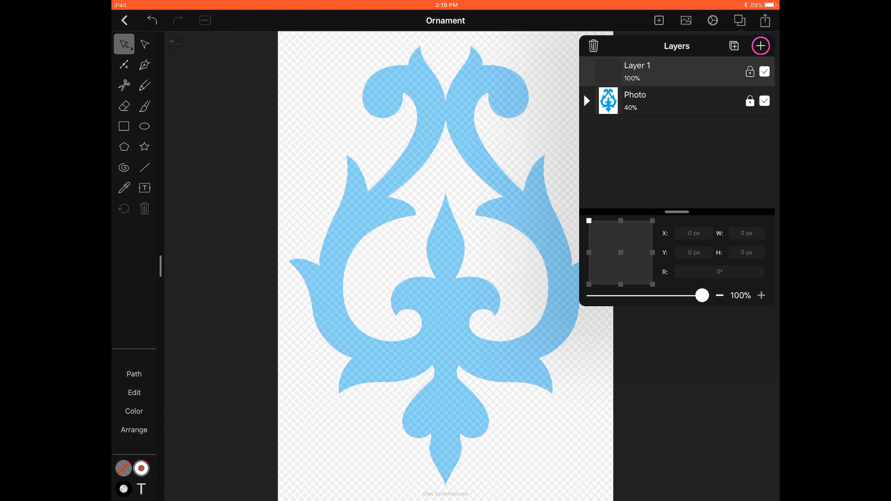
double_click(637, 65)
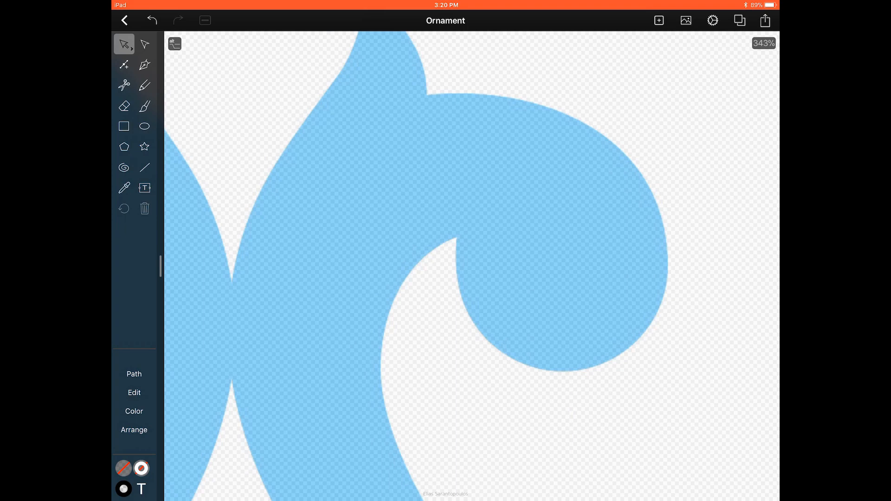
Draw a perfect circle with the Ellipse tool over one rounded curl of the ornament.
left_click(144, 126)
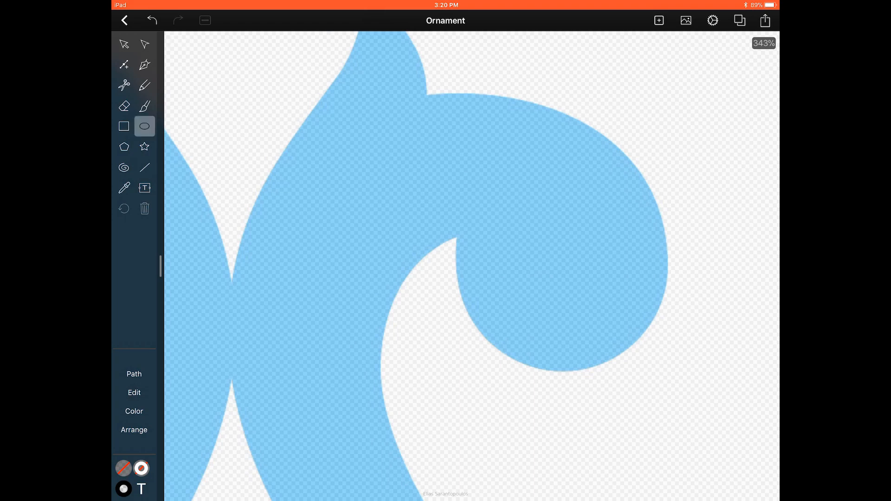
left_click_drag(487, 120, 626, 326)
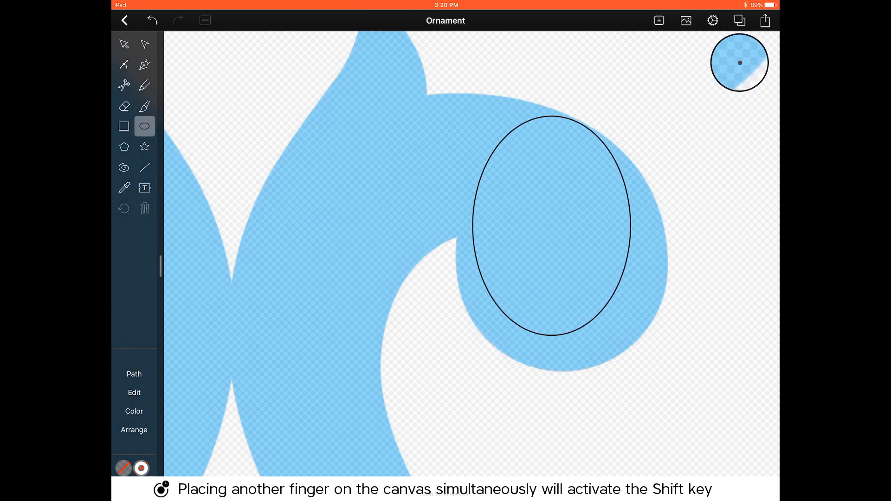
left_click_drag(626, 225, 691, 225)
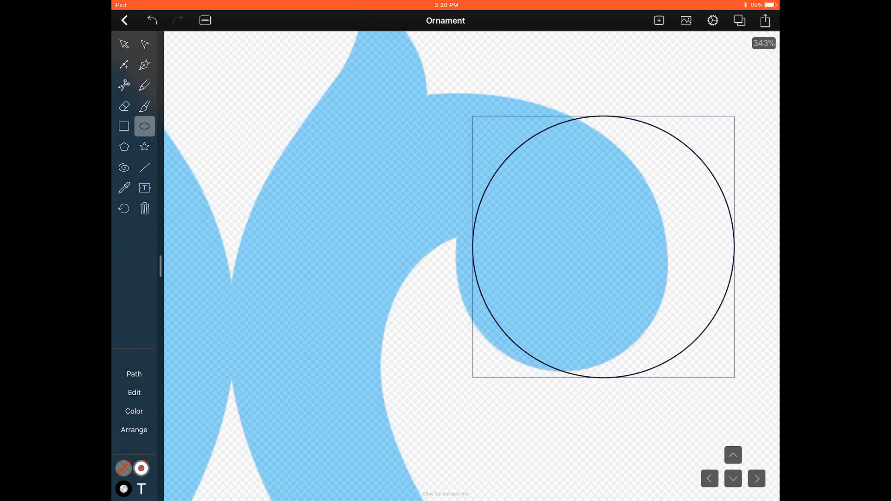
left_click(124, 44)
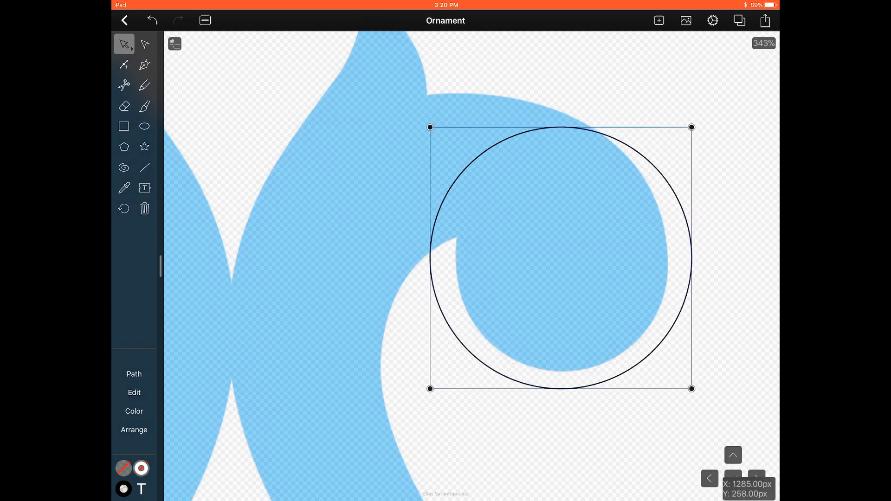
Scale the traced circle down to 255 px.
left_click(124, 209)
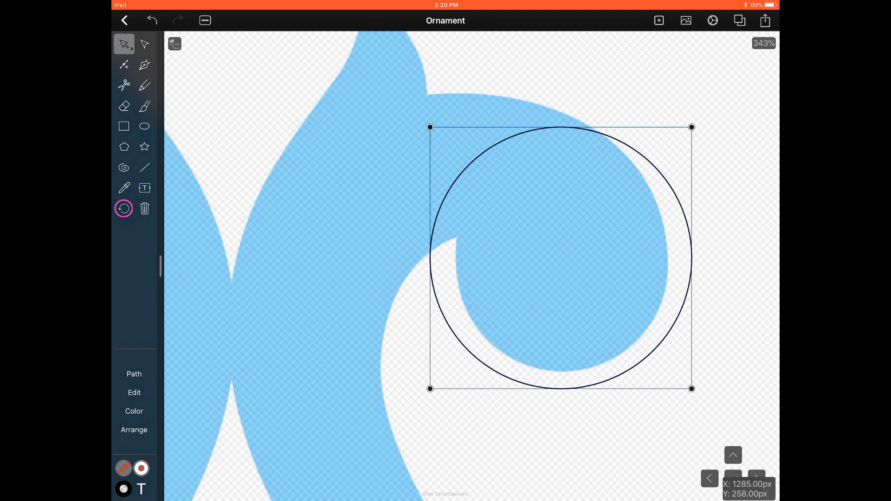
left_click(123, 209)
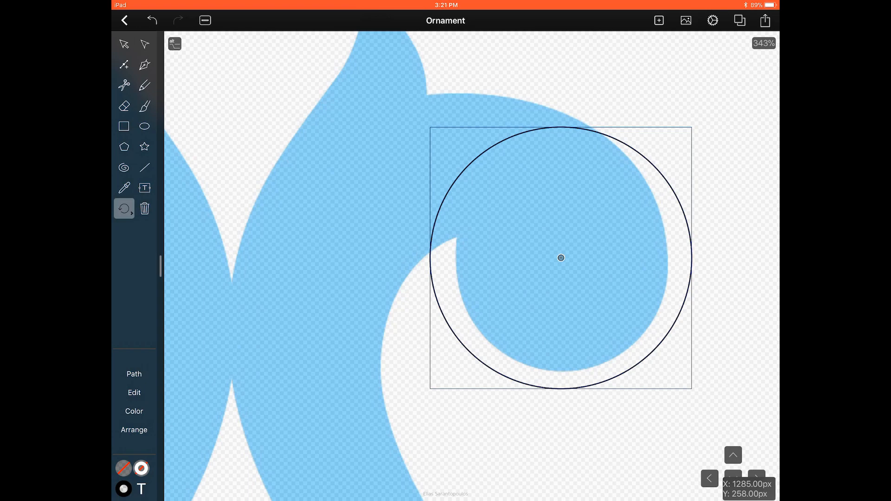
left_click(124, 208)
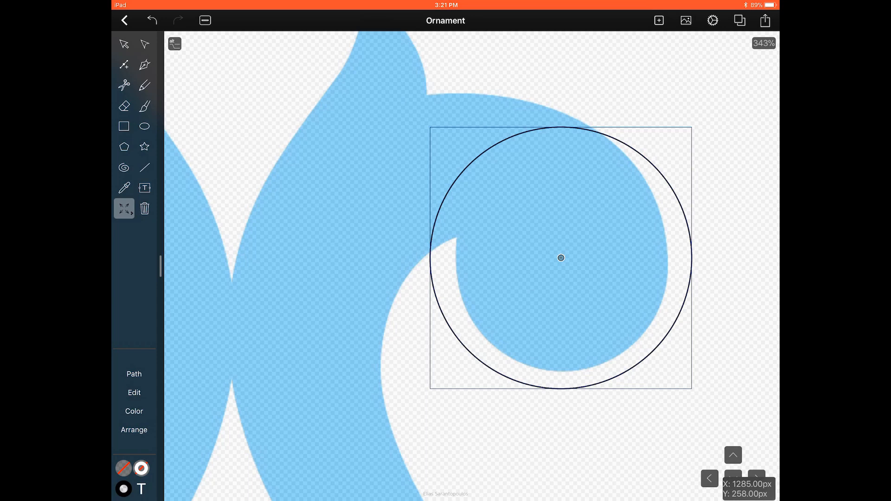
left_click(123, 45)
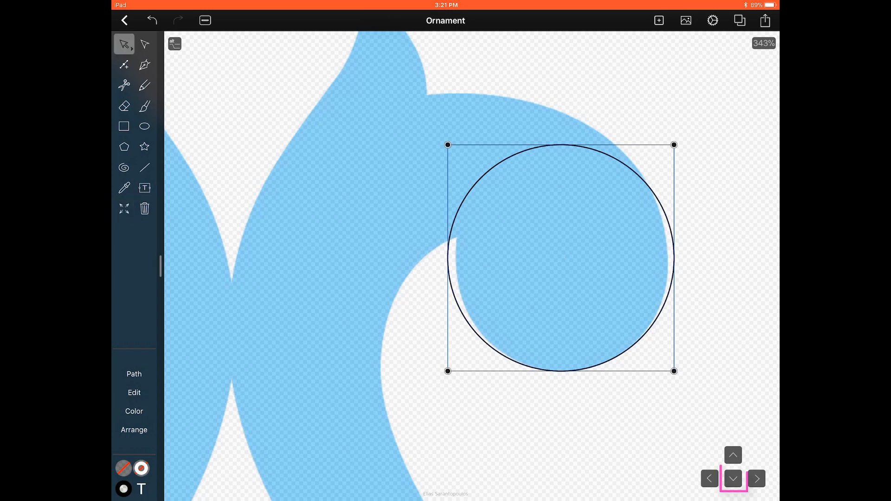
Nudge the circle down and up with the arrow buttons until it matches the curl, then deselect it.
left_click(733, 480)
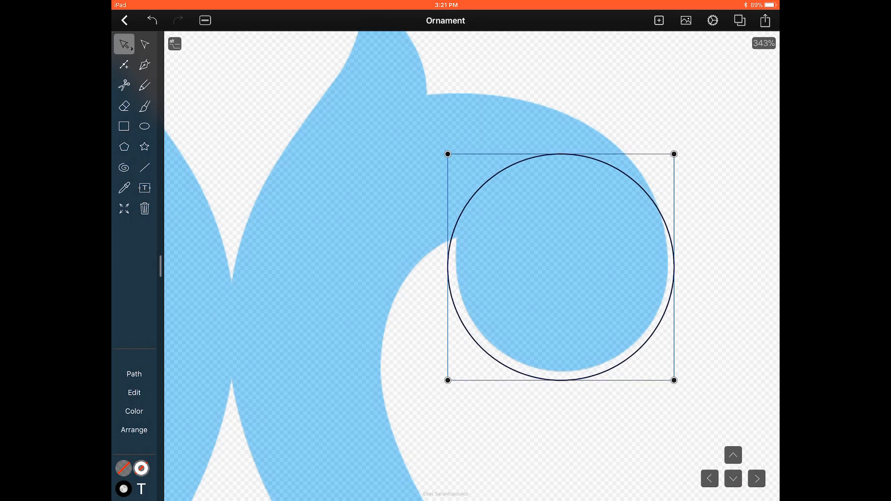
left_click(123, 209)
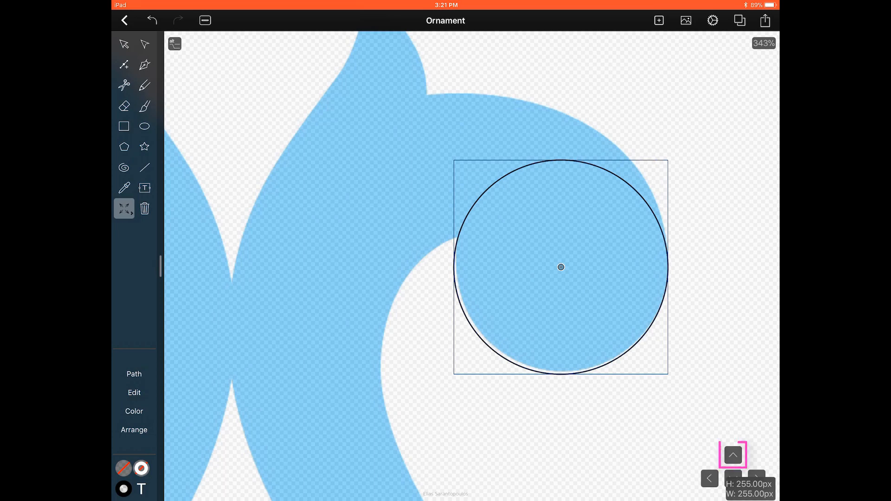
left_click(124, 45)
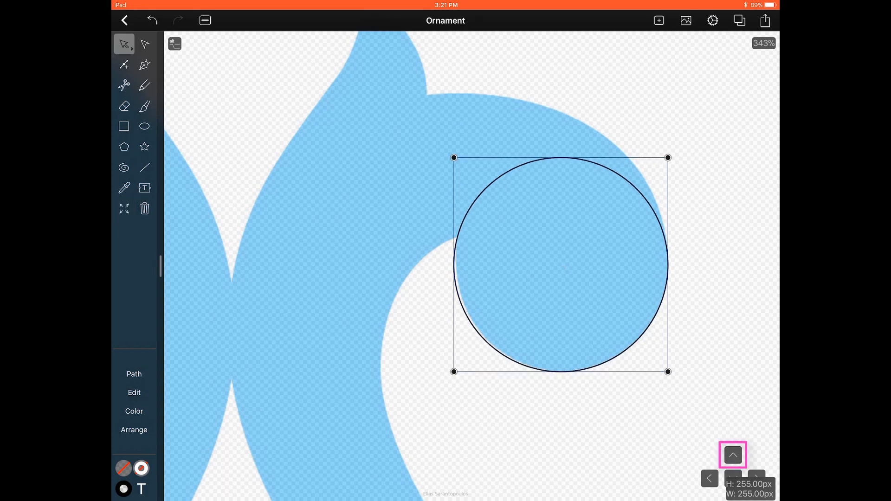
left_click(732, 455)
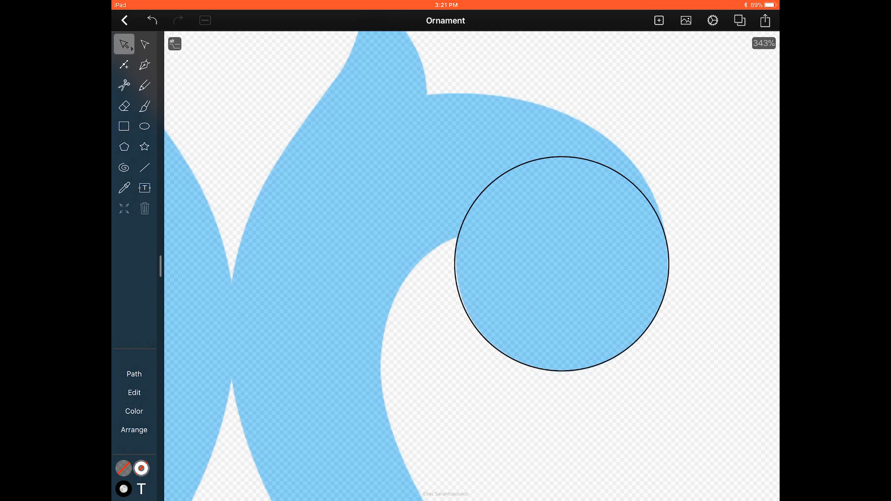
left_click(123, 85)
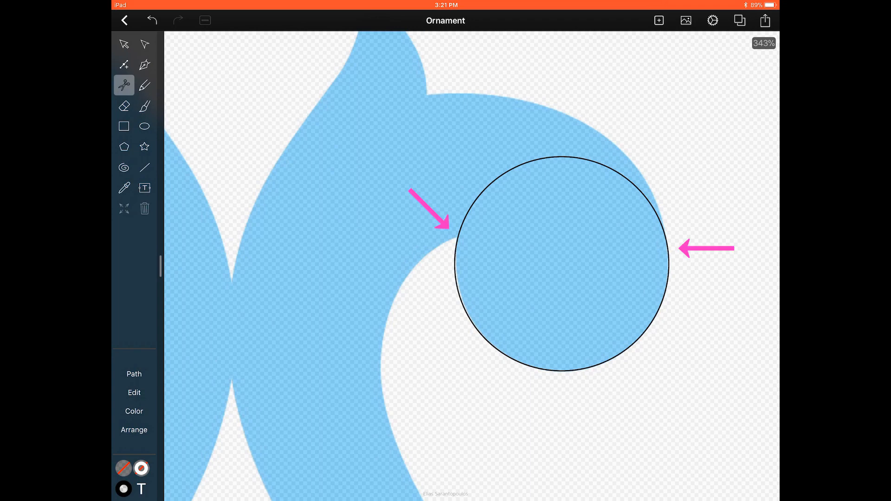
Cut the circle at its left and right anchor points and select the upper arc.
left_click(560, 264)
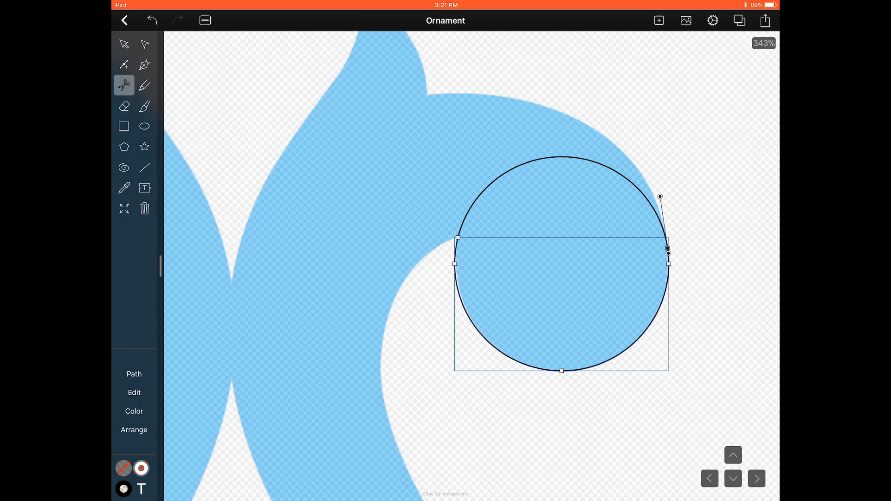
left_click(145, 44)
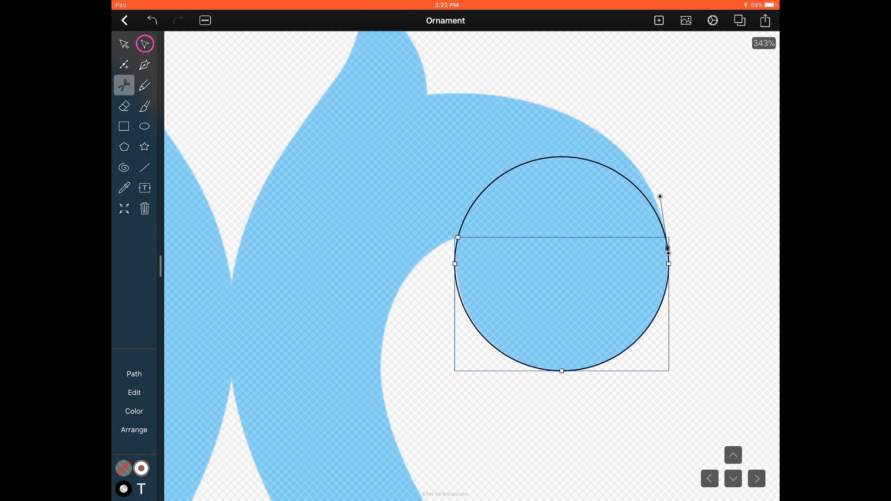
left_click(124, 43)
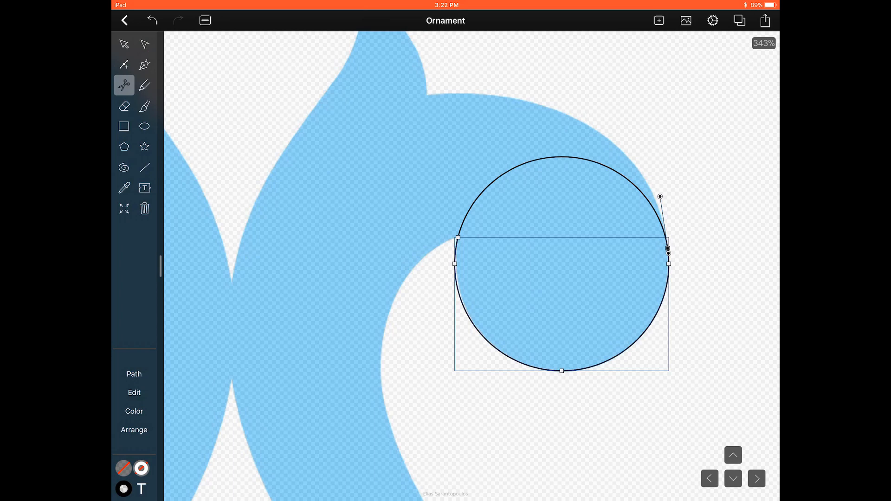
left_click(145, 45)
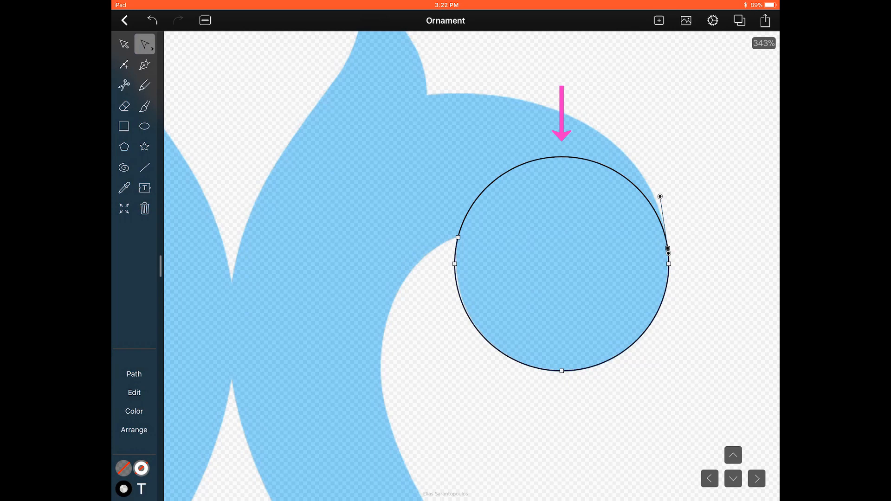
left_click(145, 209)
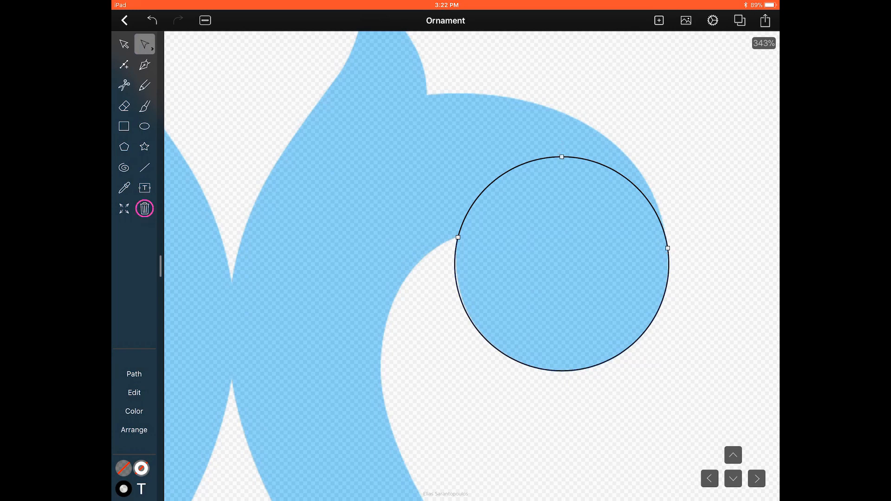
Delete the upper arc, keeping only the lower arc tracing the curl.
left_click(145, 208)
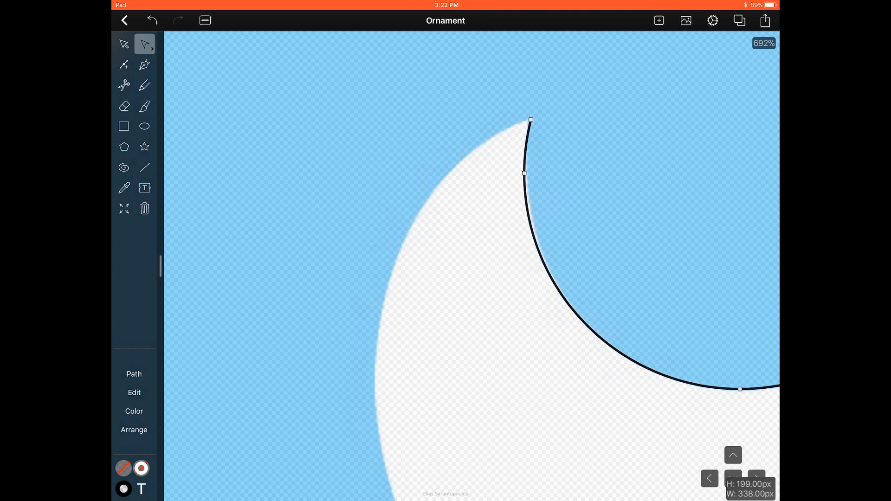
left_click(144, 64)
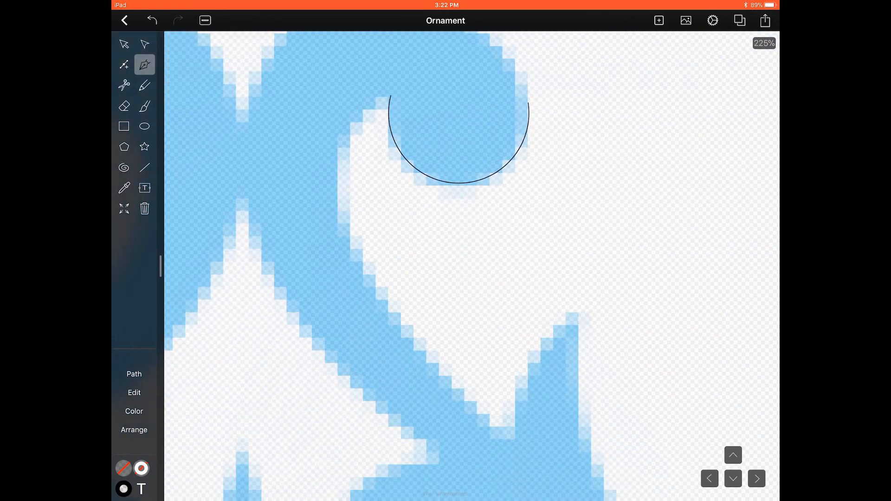
Pen a path from the arc down the curl's inner edge, the upper right leaf tip and the right side.
scroll("down", 3)
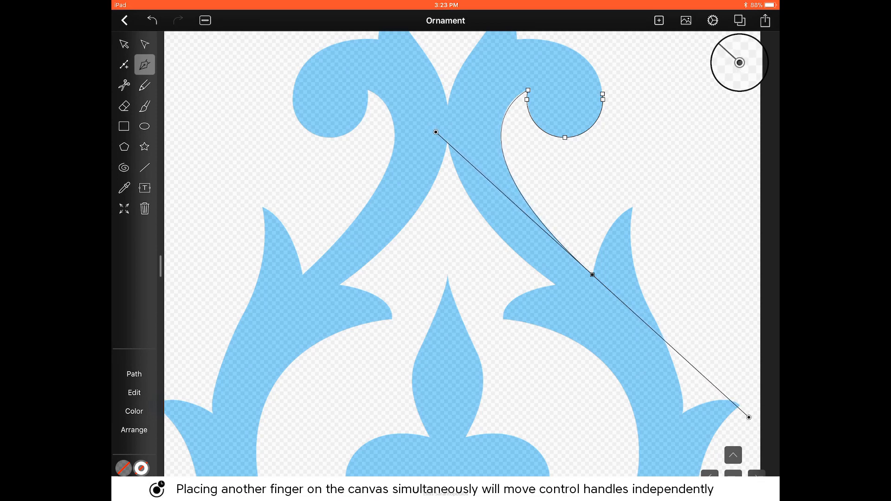
left_click_drag(749, 416, 714, 305)
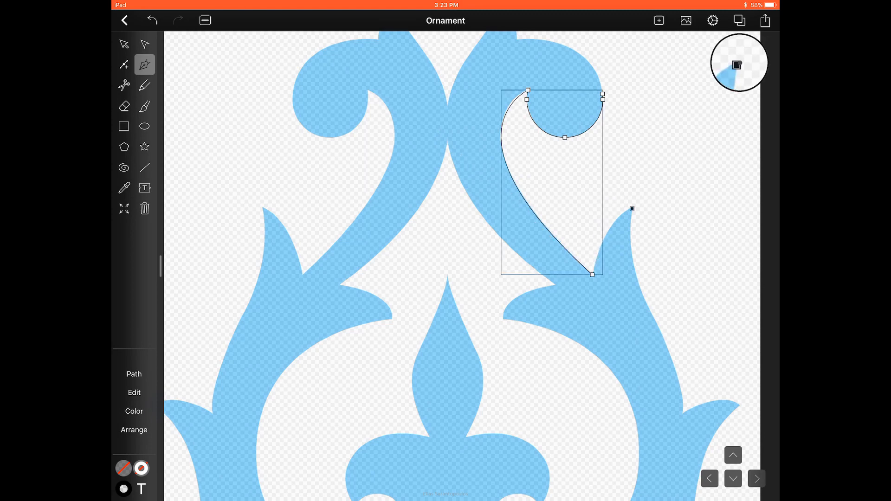
left_click_drag(632, 209, 654, 197)
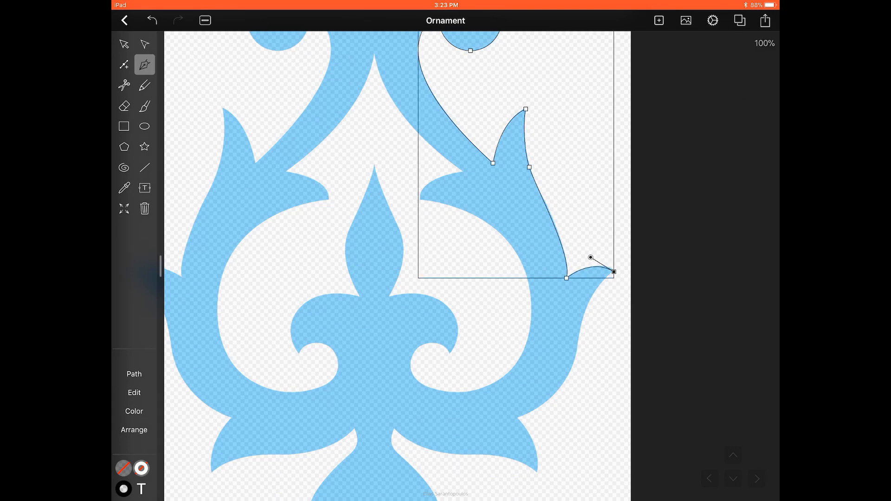
left_click_drag(590, 258, 579, 351)
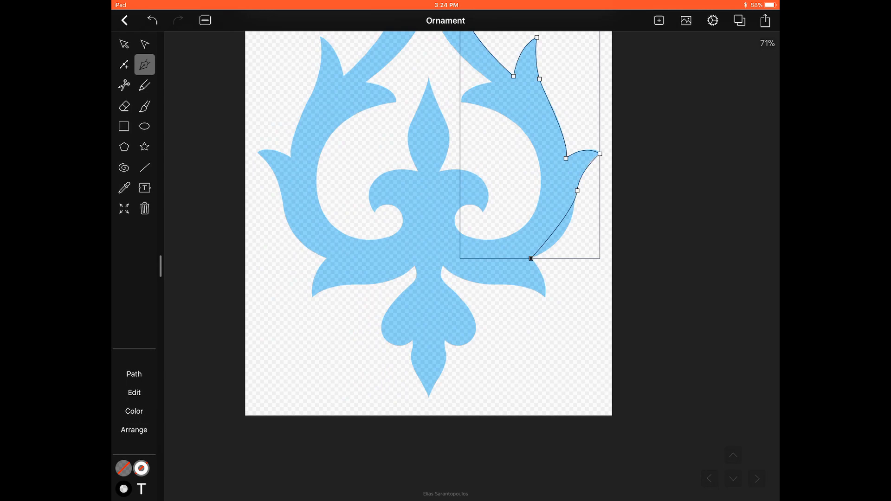
left_click_drag(531, 259, 546, 297)
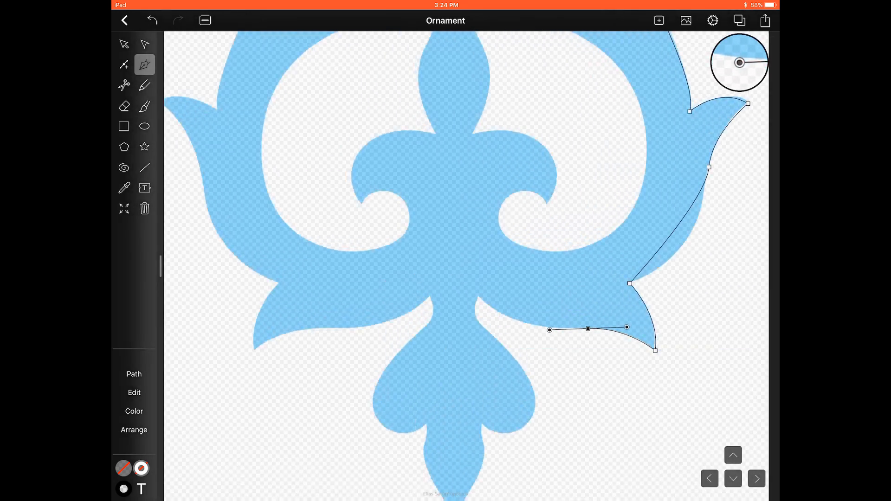
Continue the path under the lower right leaf, around the inner notch and heart lobe to the bottom tip.
left_click_drag(589, 328, 477, 297)
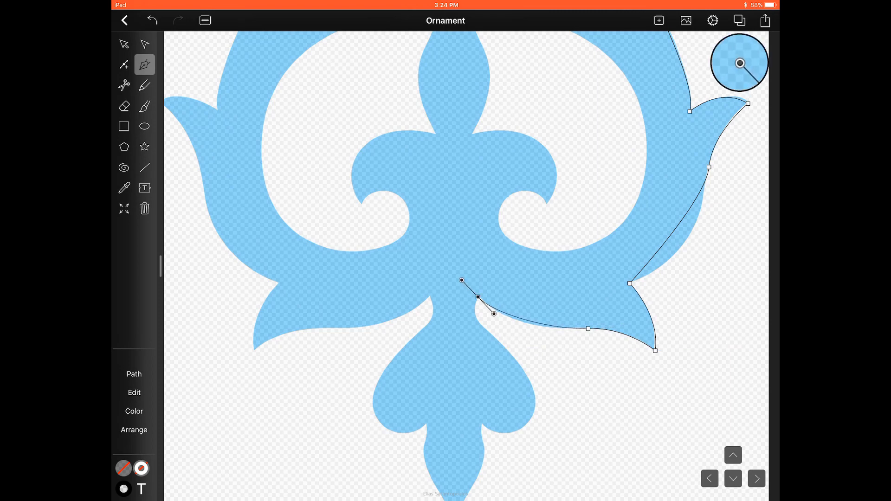
left_click_drag(461, 281, 466, 279)
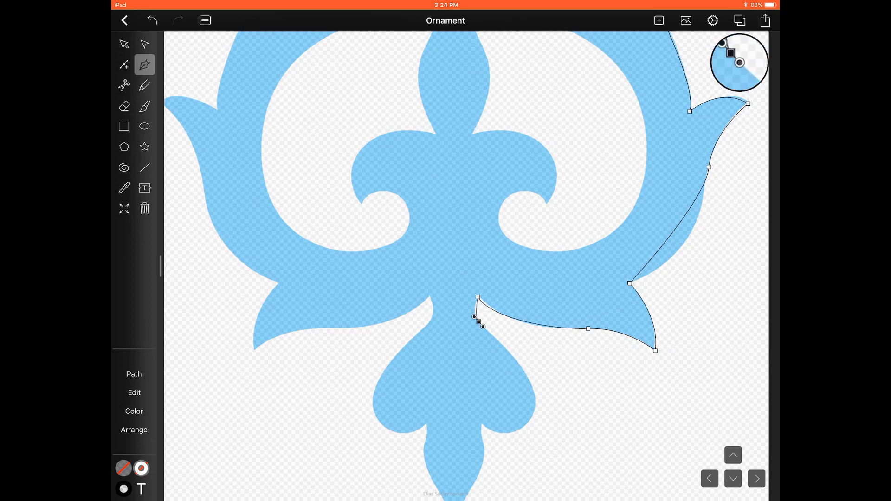
left_click_drag(476, 319, 533, 392)
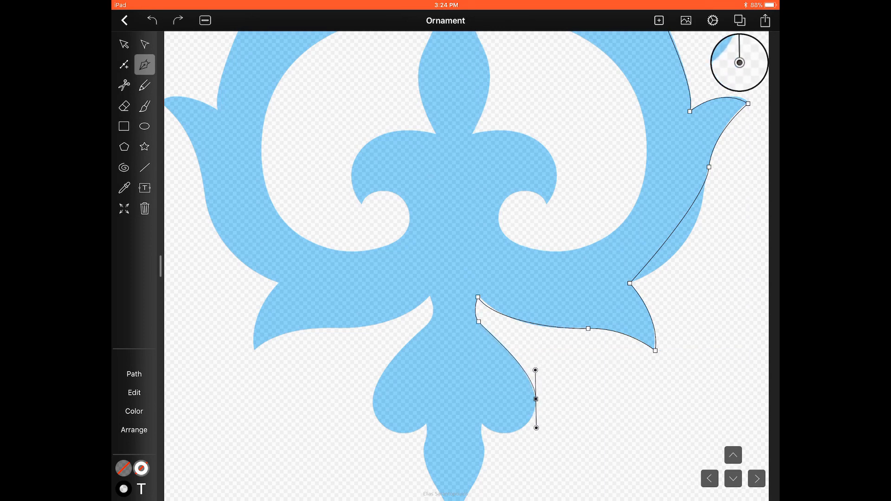
left_click_drag(521, 399, 483, 424)
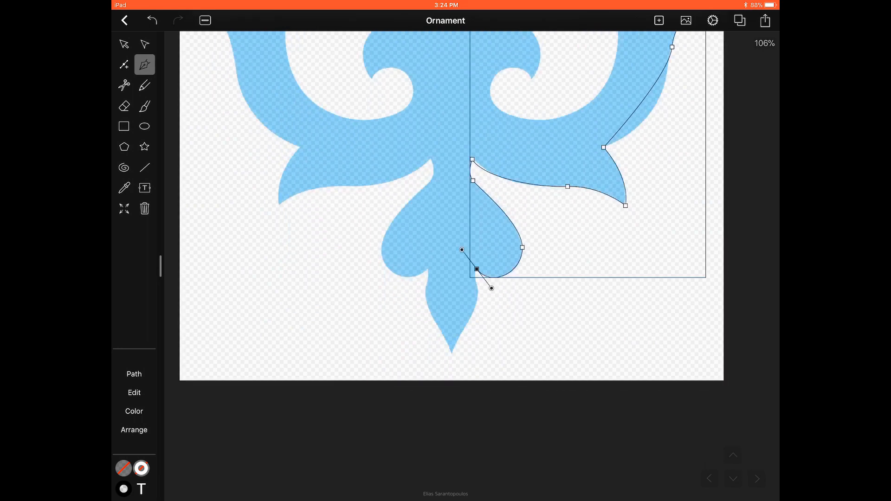
left_click_drag(490, 288, 479, 297)
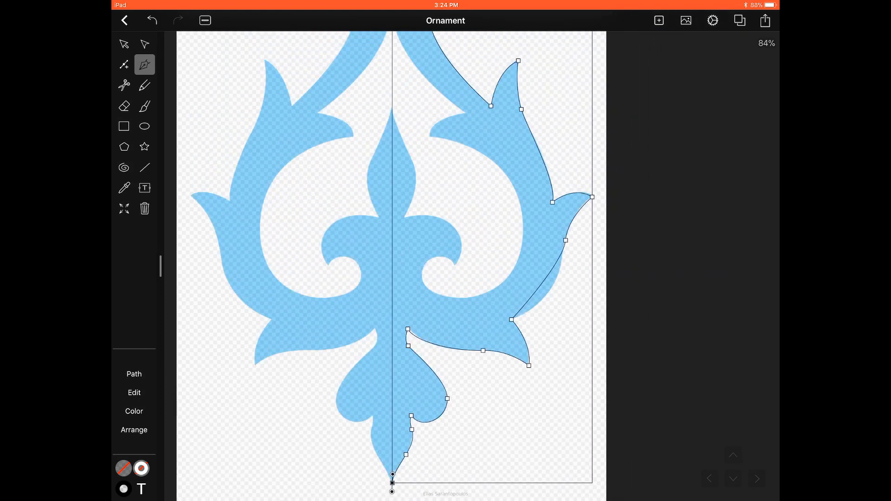
End the path at the bottom centre tip and reshape its curve to hug the right outer leaf edge.
left_click(145, 45)
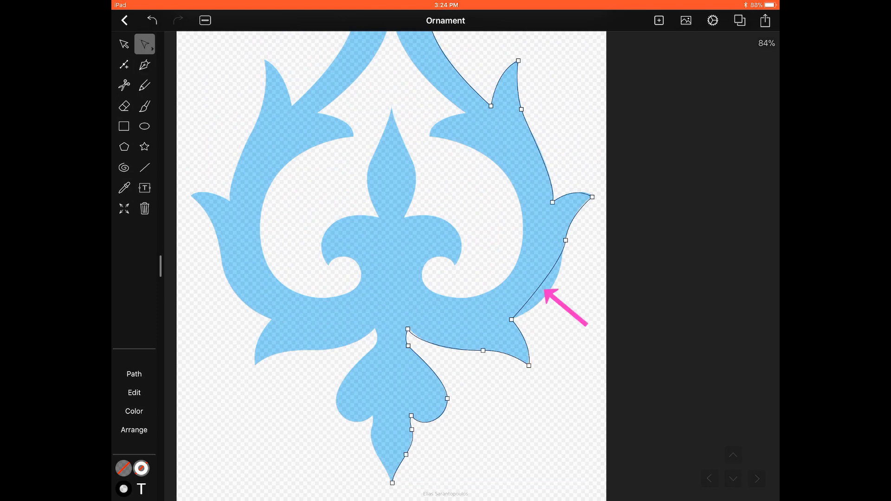
left_click(511, 320)
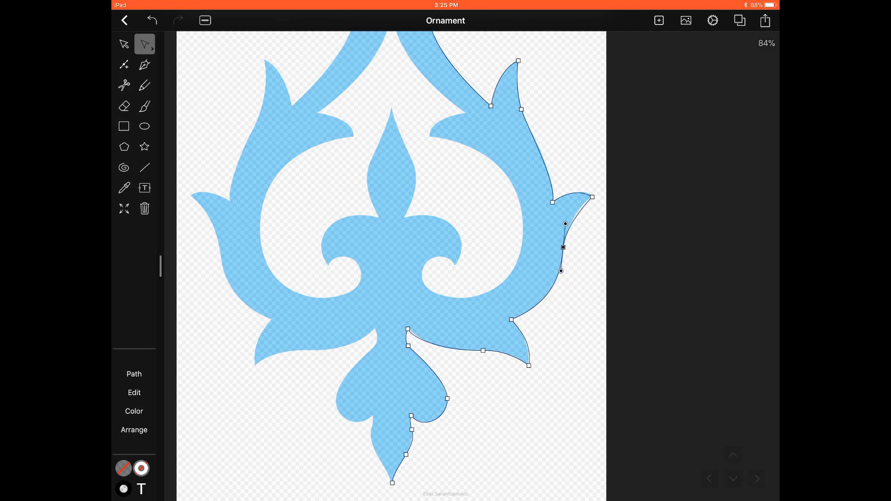
left_click_drag(563, 247, 592, 196)
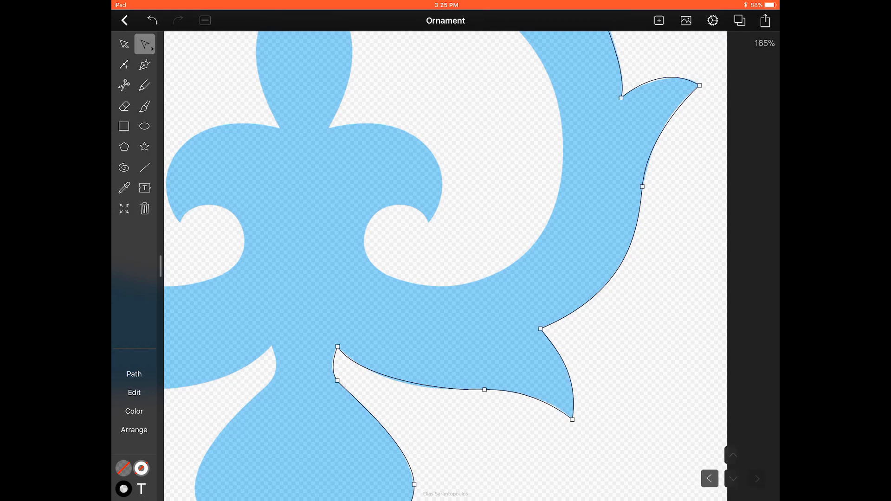
left_click(485, 390)
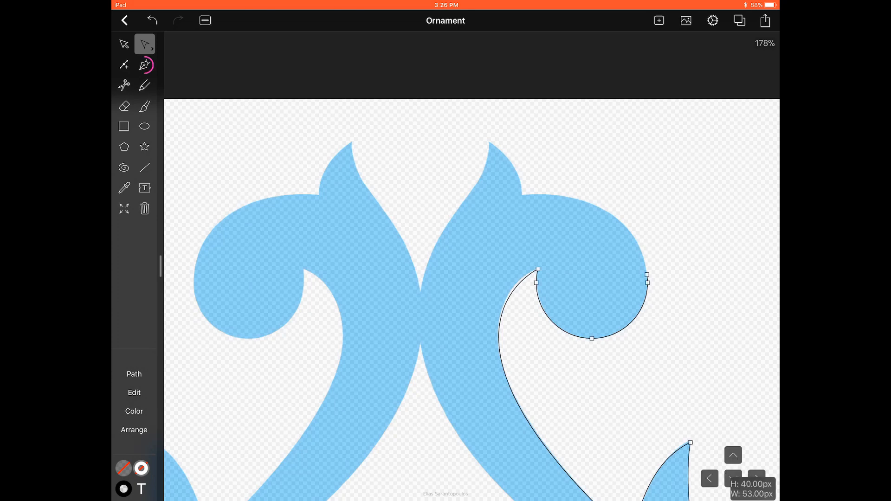
Continue the path from the curl's end along the scroll's outer edge to its top tip and down the inner edge.
left_click(145, 64)
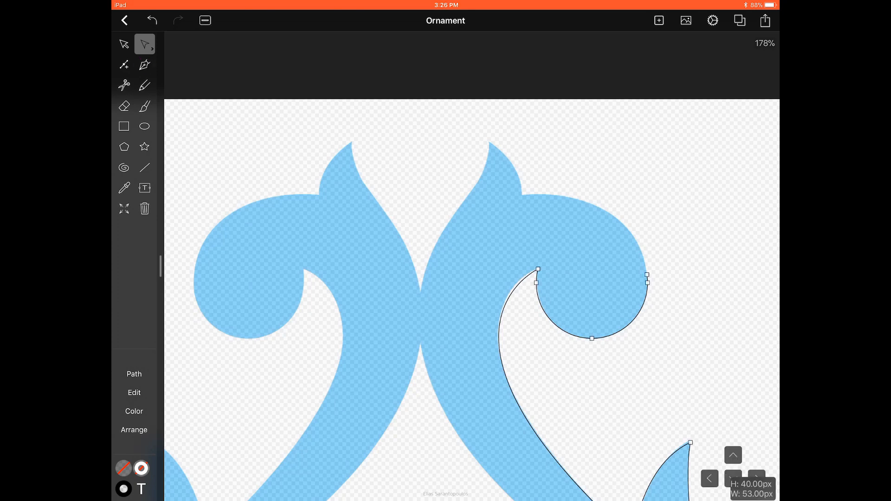
left_click(145, 65)
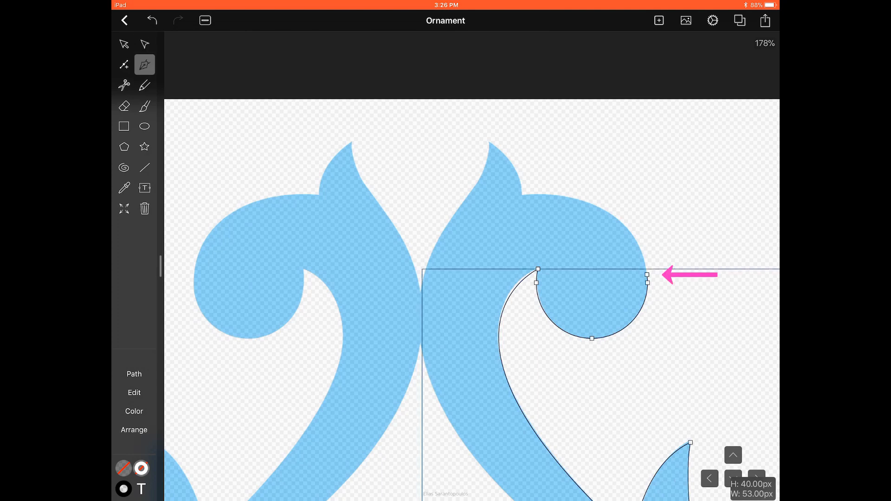
left_click(647, 280)
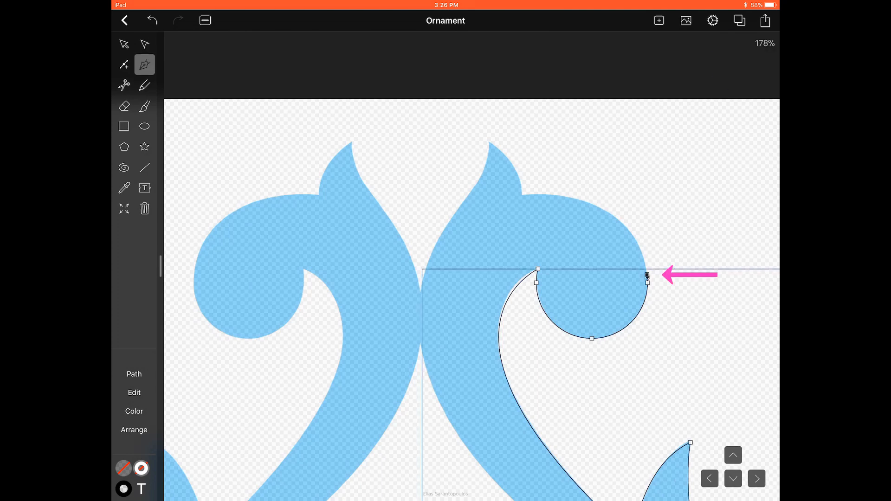
left_click_drag(647, 277, 522, 197)
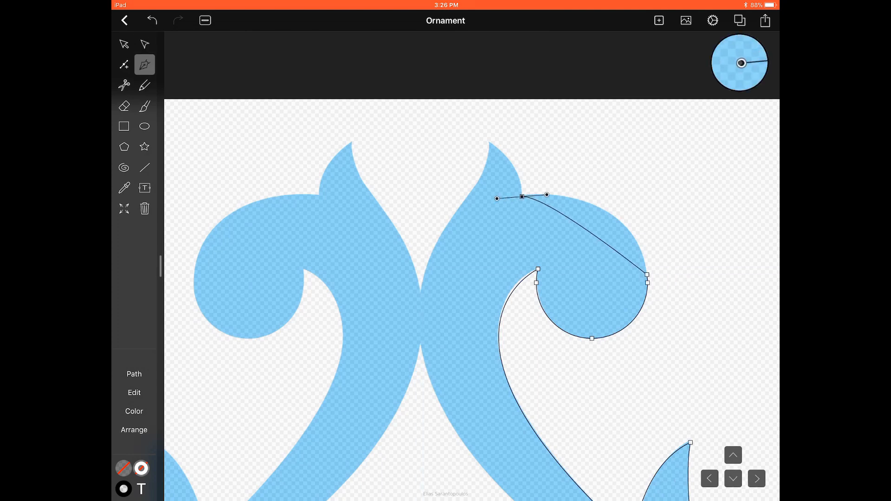
left_click_drag(548, 195, 648, 191)
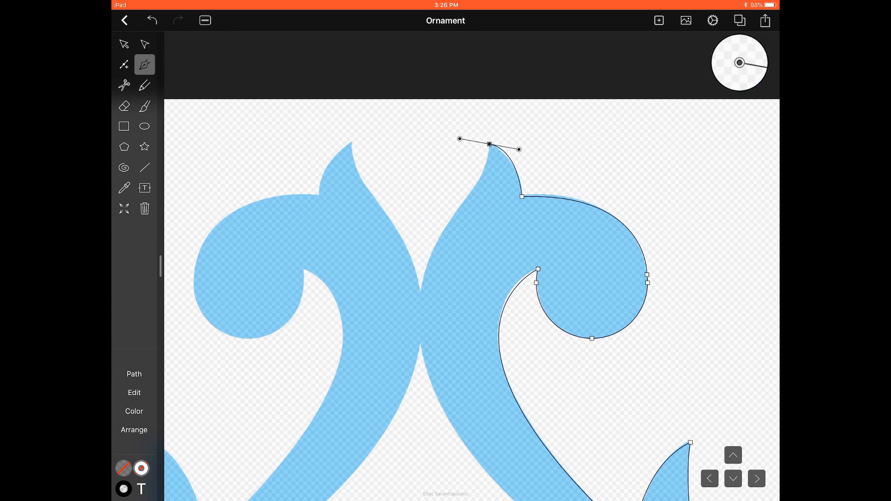
left_click_drag(490, 144, 487, 158)
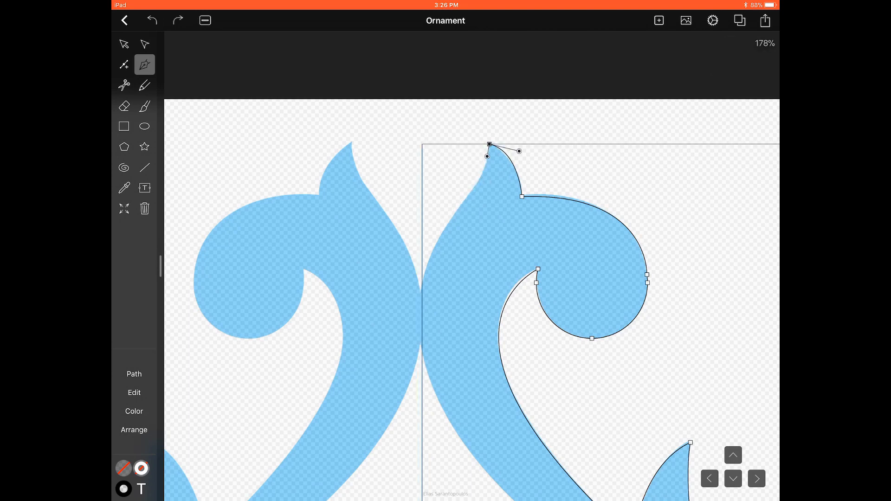
left_click_drag(487, 155, 474, 190)
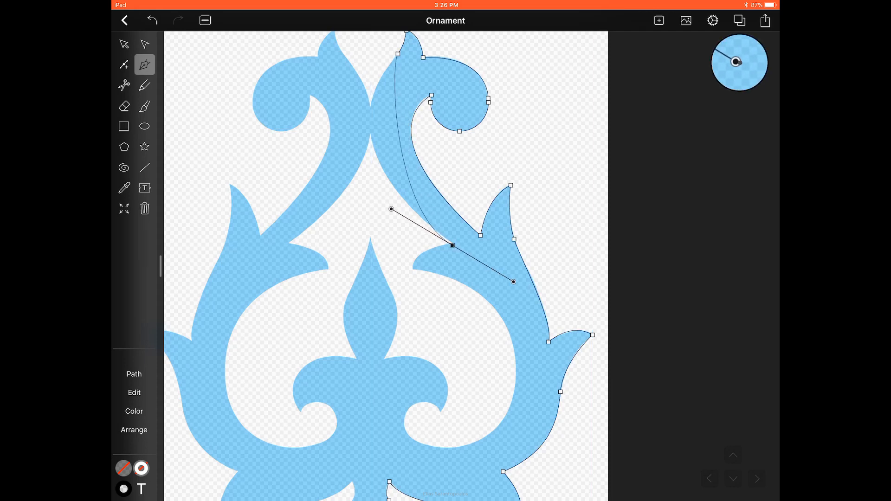
Continue the Pen path along the inner edge and down the outer right edge to the lower curl.
left_click_drag(514, 282, 591, 346)
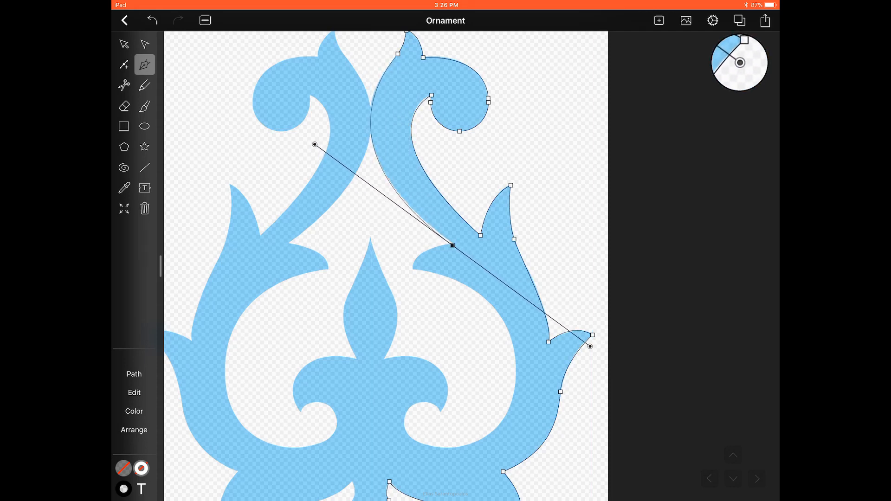
left_click_drag(590, 346, 593, 343)
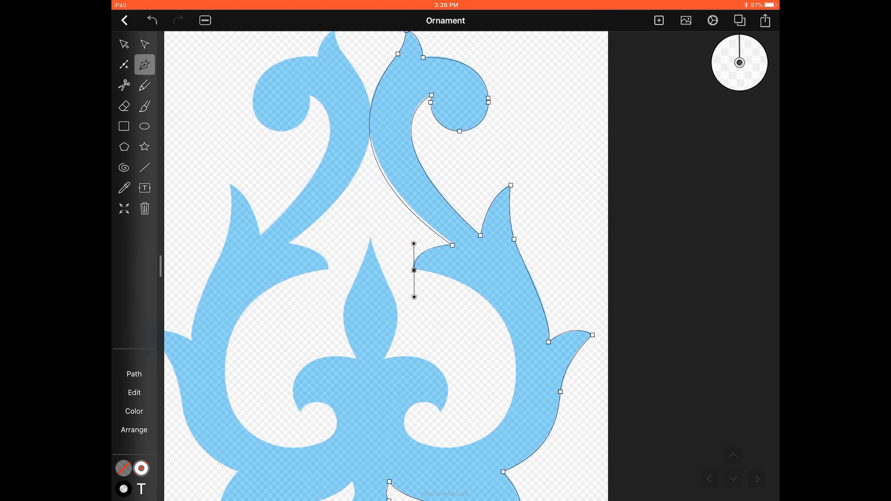
left_click_drag(414, 297, 424, 272)
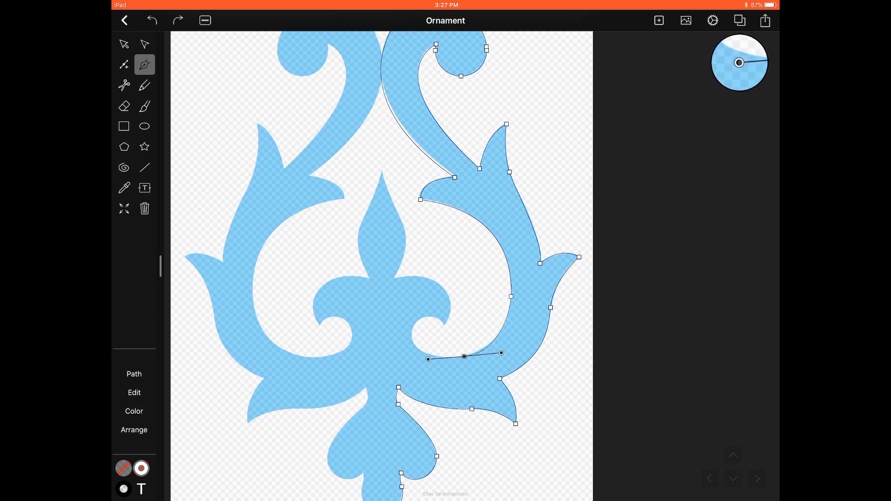
Trace around the small lower curl and up the central flame's side to its tip.
left_click_drag(464, 353, 413, 337)
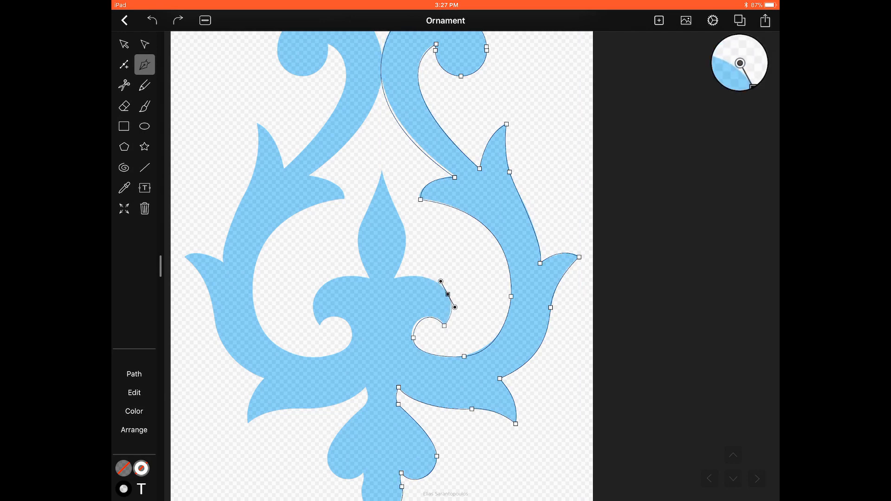
left_click_drag(446, 292, 395, 281)
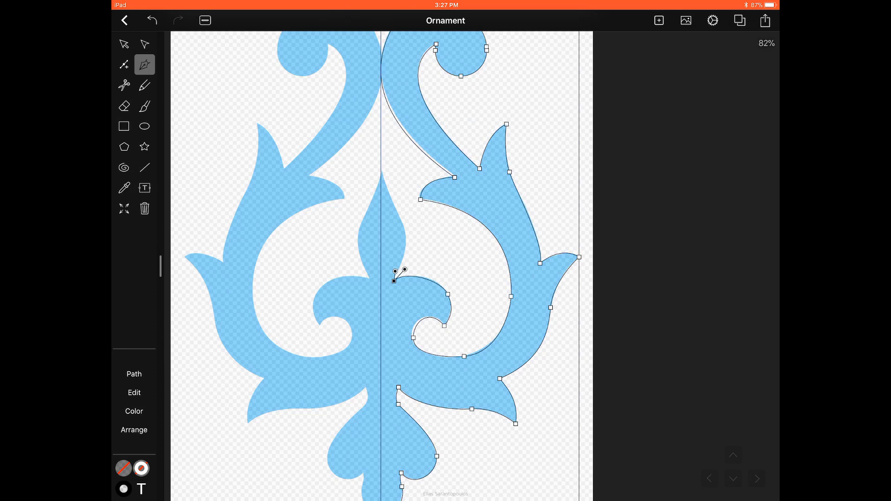
left_click_drag(401, 273, 406, 250)
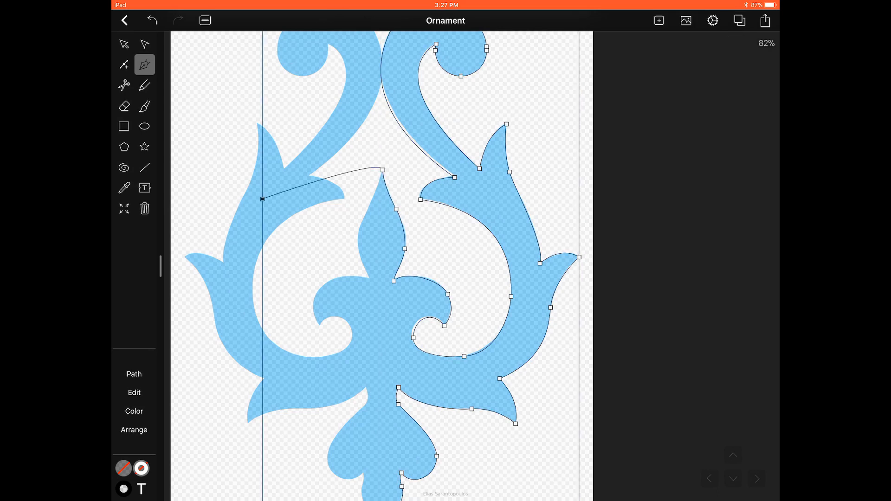
With Direct Selection, adjust the anchor handles beneath and beside the small curl to fit the reference.
left_click(145, 45)
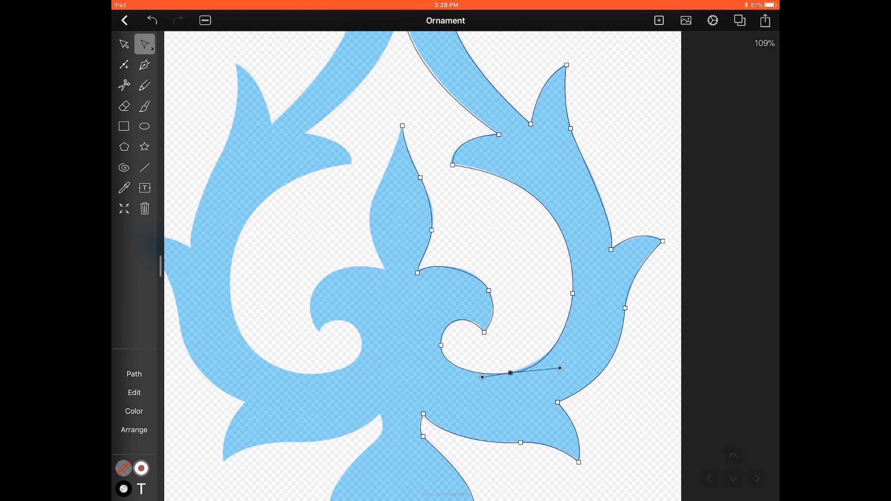
left_click_drag(559, 368, 556, 372)
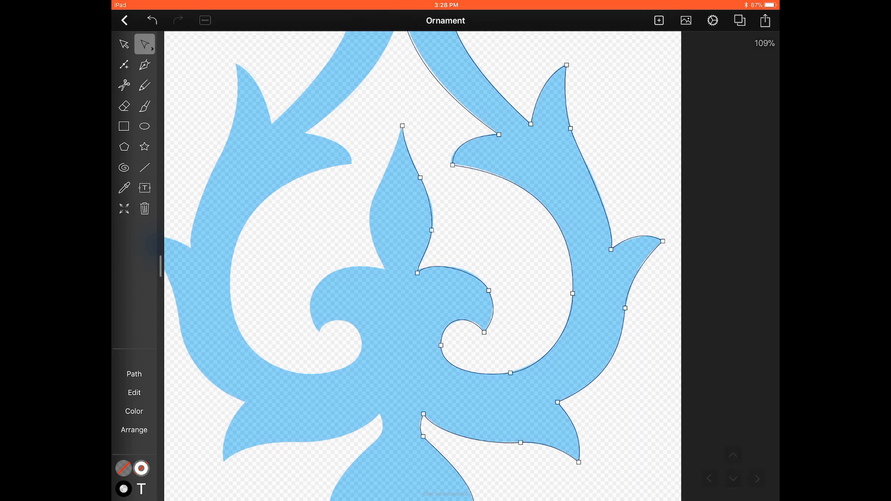
left_click(513, 372)
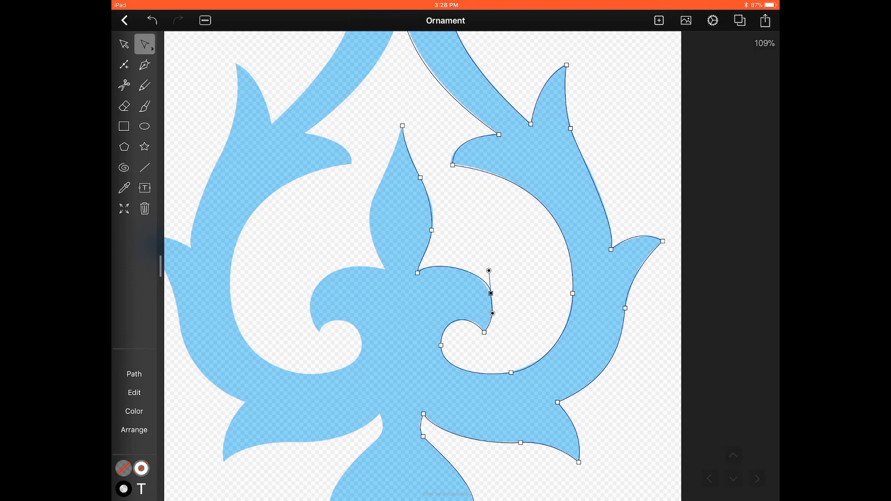
left_click_drag(489, 270, 482, 271)
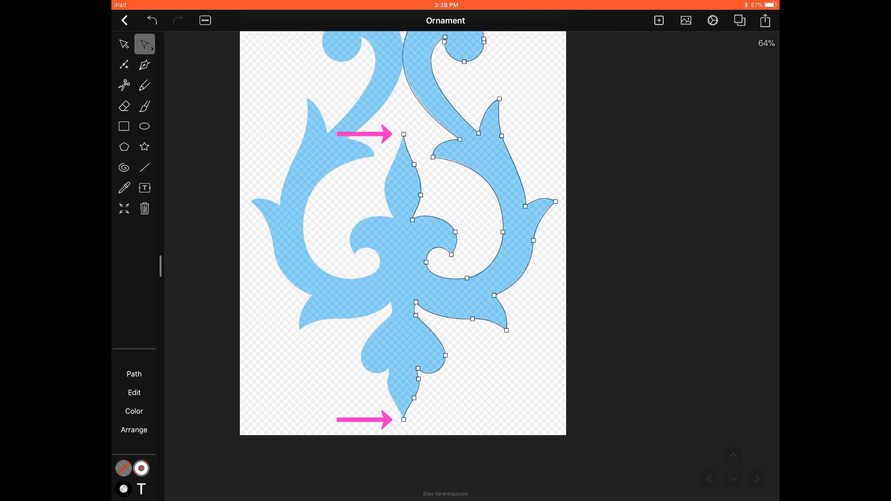
Deselect the finished right-half outline by tapping the empty canvas.
left_click(403, 135)
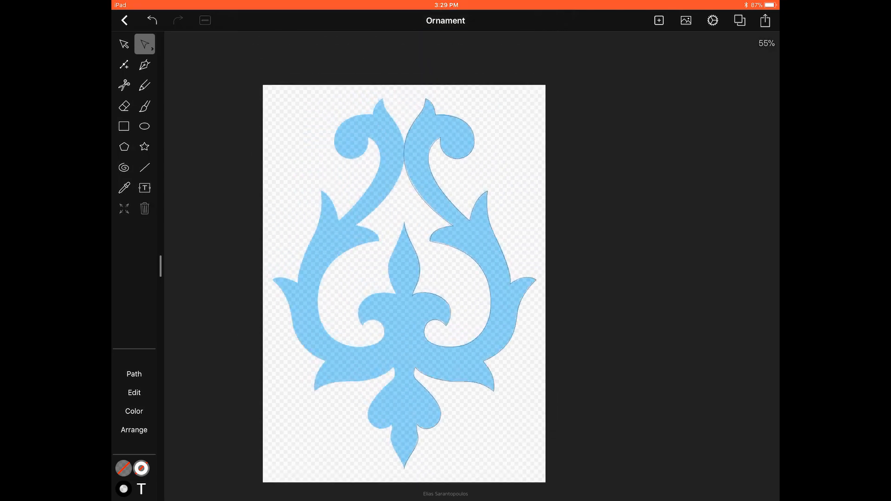
Select the right-half path with the Selection tool and duplicate it.
left_click(124, 45)
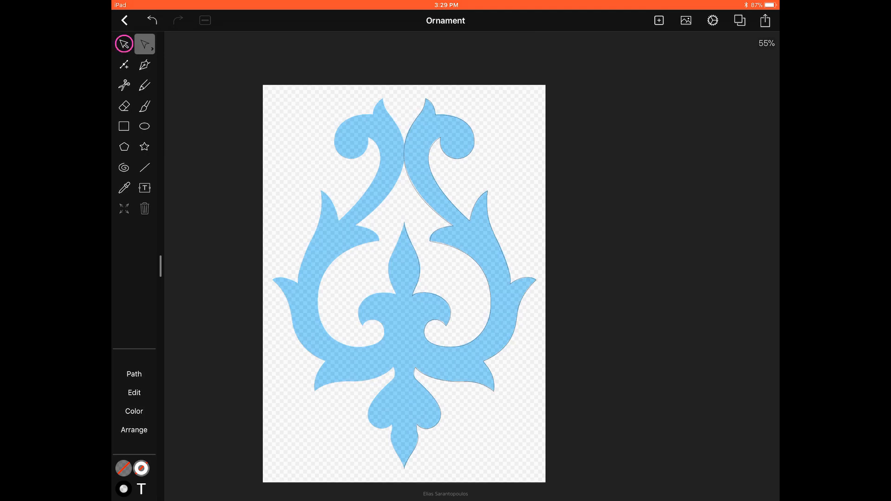
left_click(143, 45)
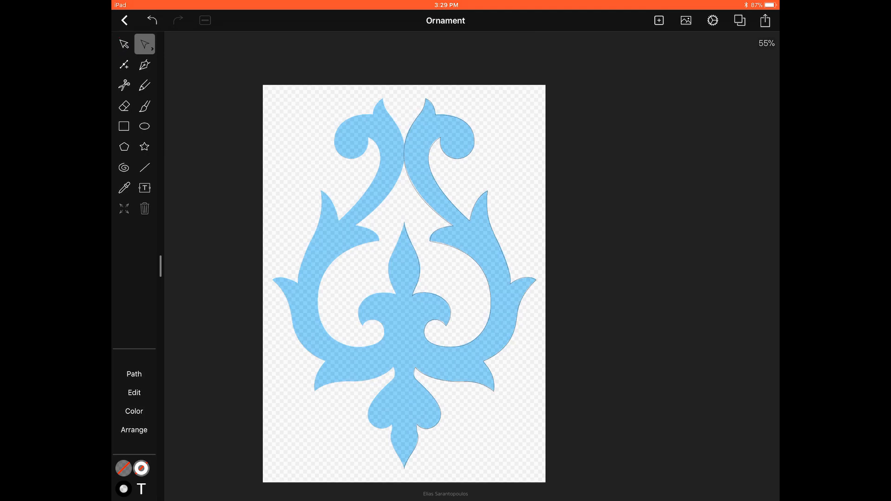
left_click(124, 45)
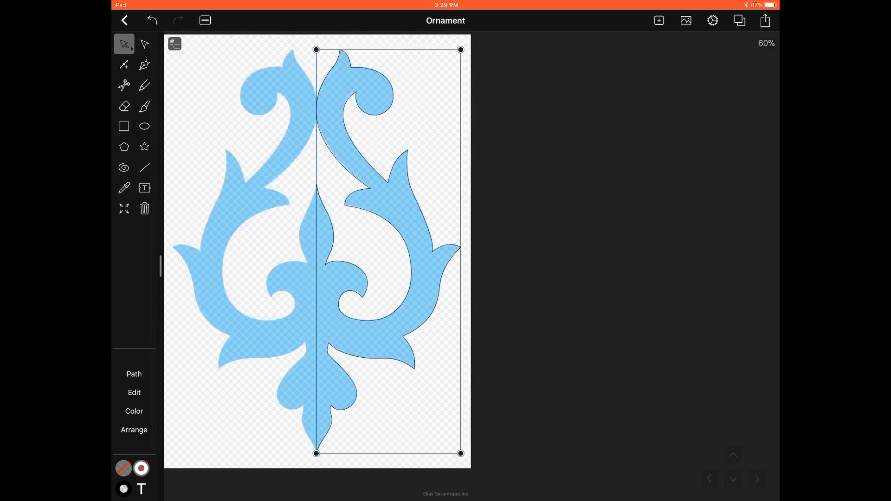
left_click(174, 43)
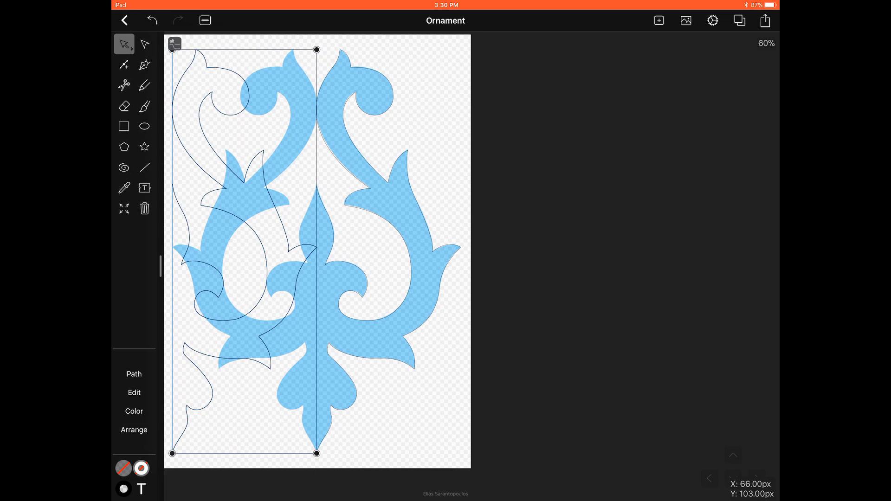
Flip the duplicated half horizontally via Arrange to form the left half.
left_click(133, 430)
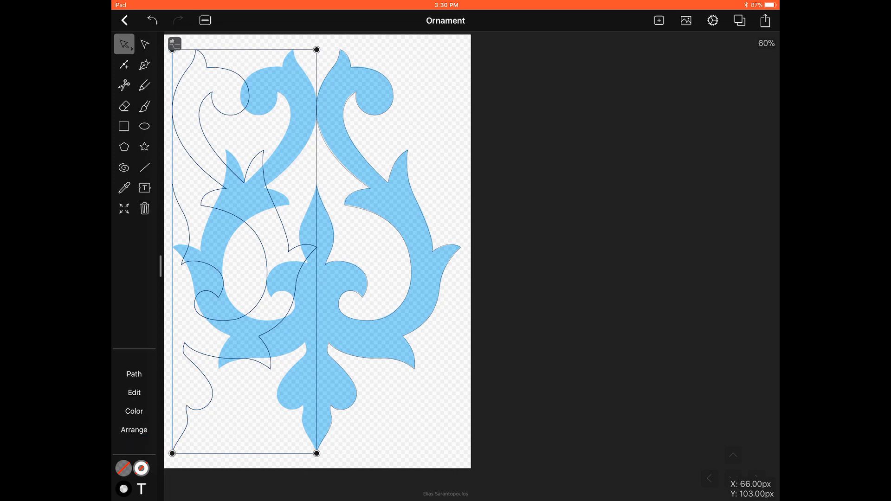
left_click(133, 430)
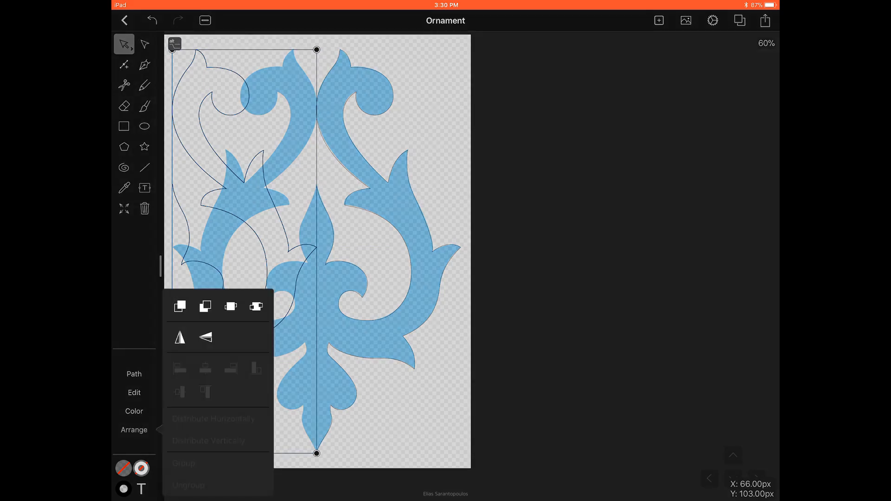
mouse_move(180, 338)
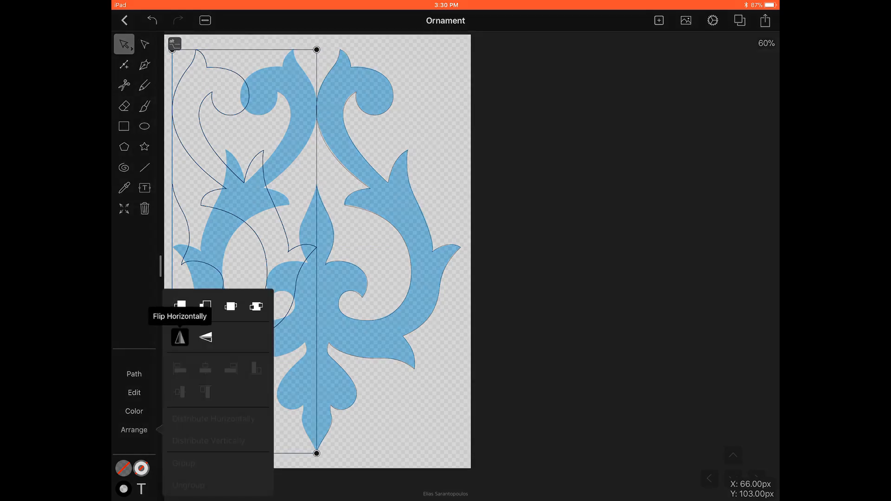
left_click(179, 337)
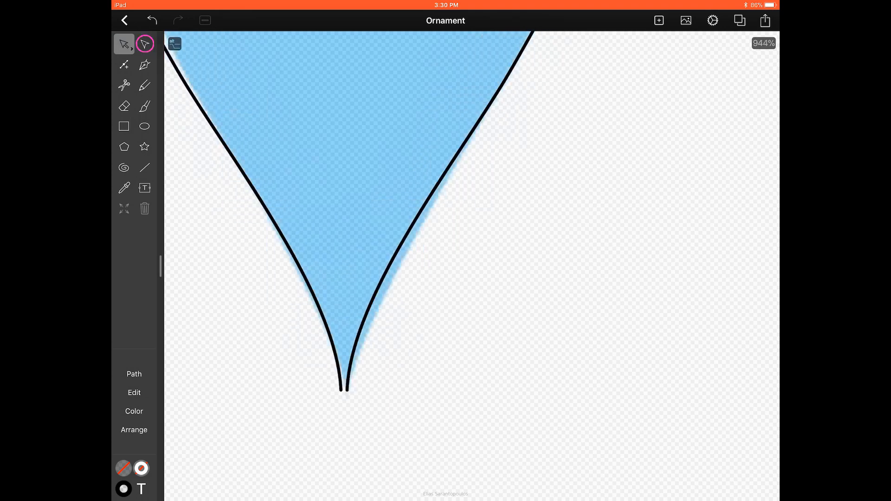
Switch tools to align the two halves at the bottom tip along the centre line.
left_click(145, 44)
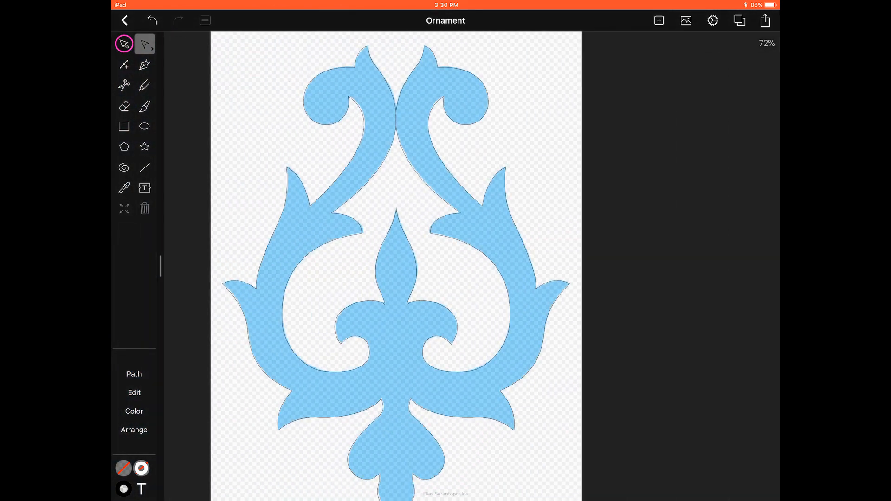
Marquee-select both mirrored halves with the Selection tool.
left_click(144, 45)
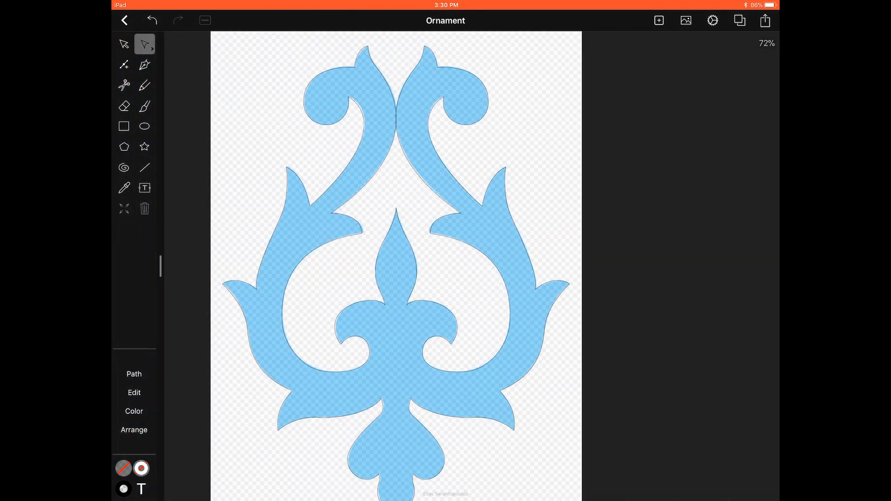
left_click(124, 45)
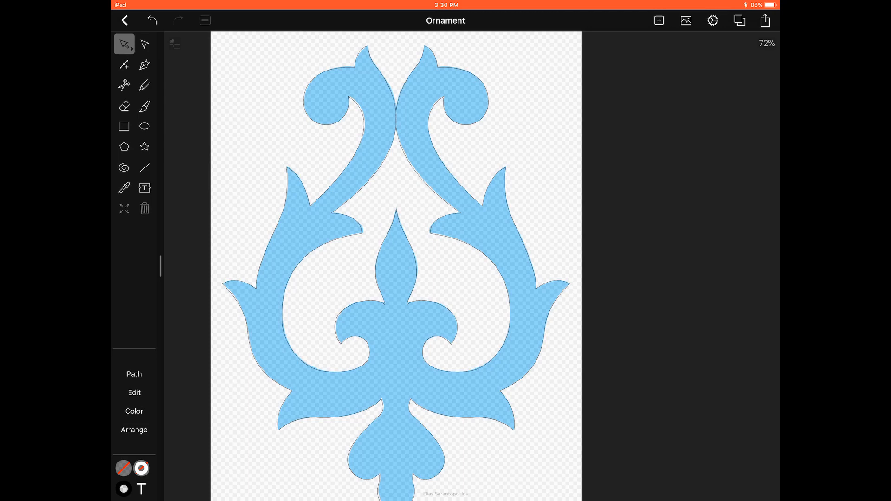
left_click_drag(297, 147, 423, 195)
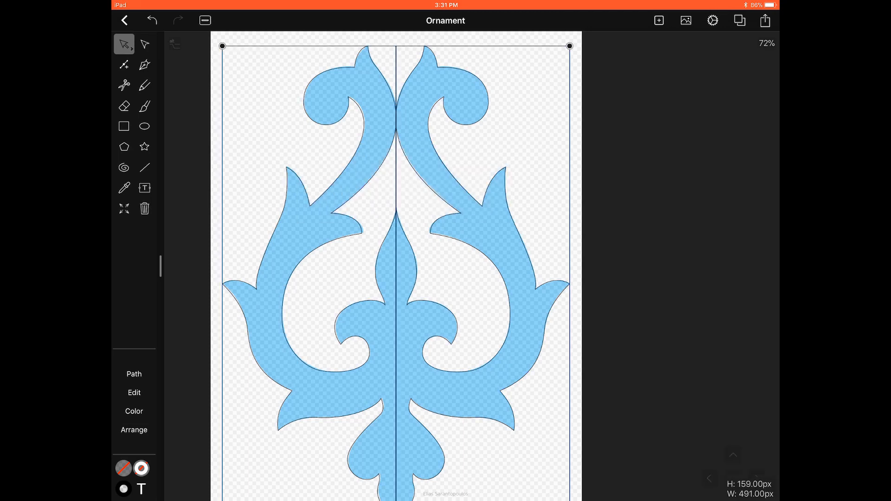
Unite the two halves into one ornament shape via the Path operations.
left_click(134, 374)
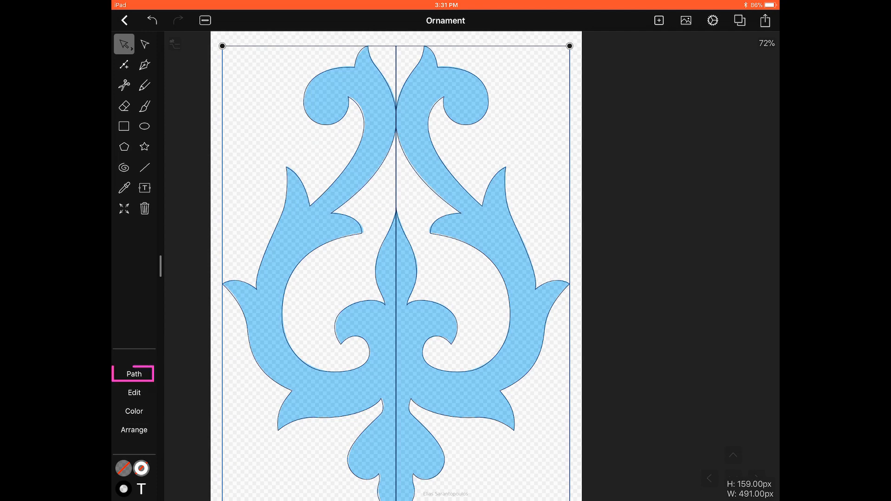
left_click(133, 374)
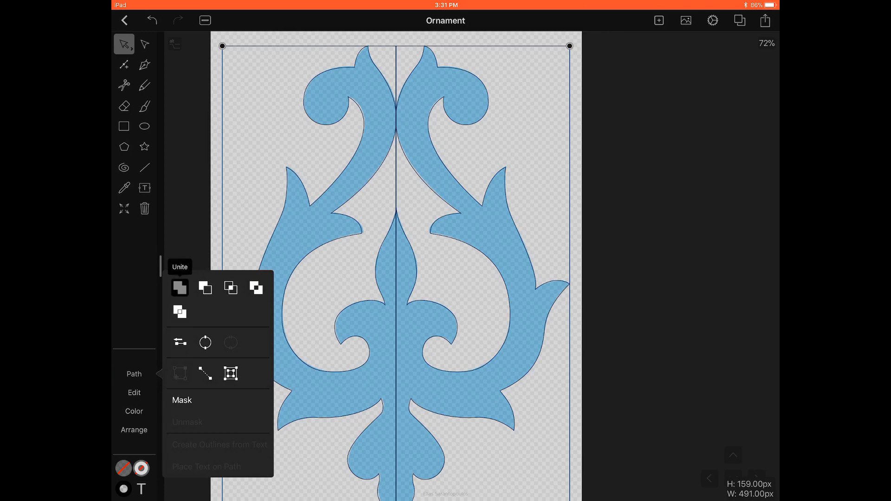
left_click(179, 288)
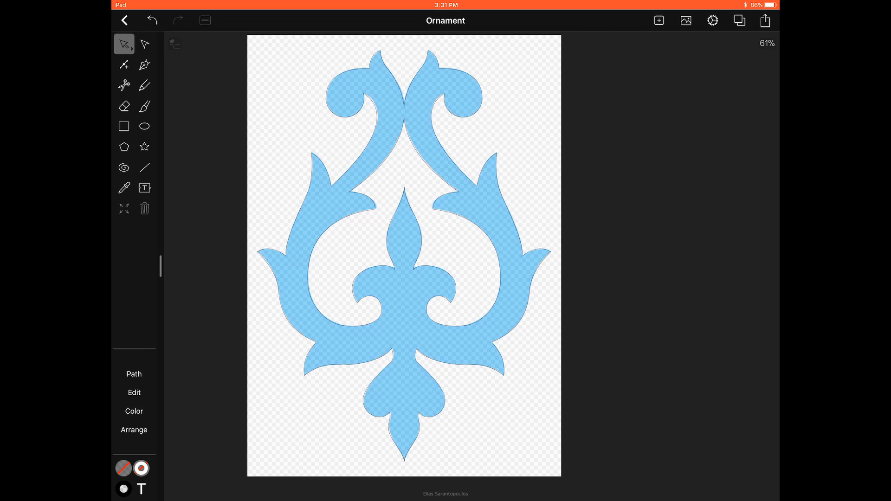
Delete the Photo reference layer from the Layers panel, leaving only the outline.
left_click(740, 21)
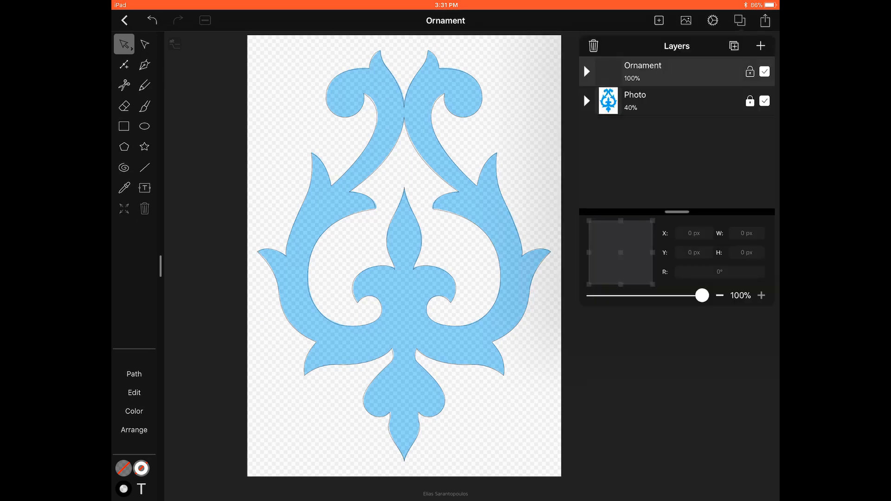
left_click(635, 100)
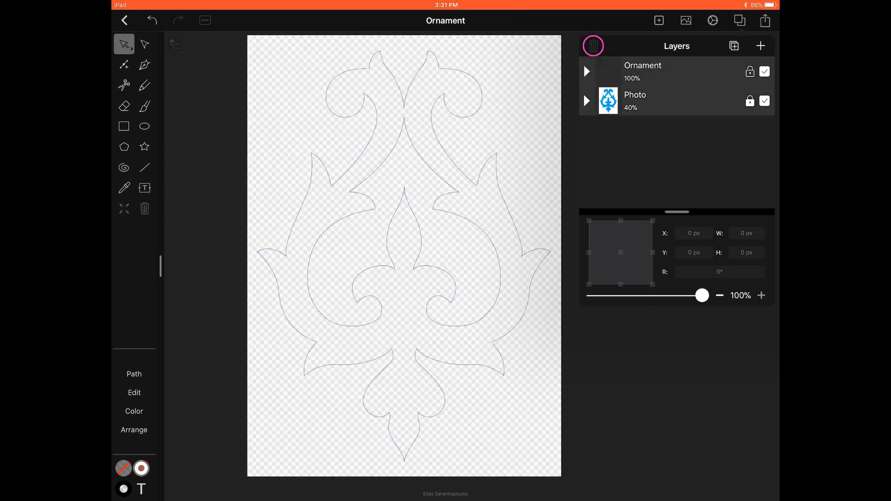
left_click(593, 46)
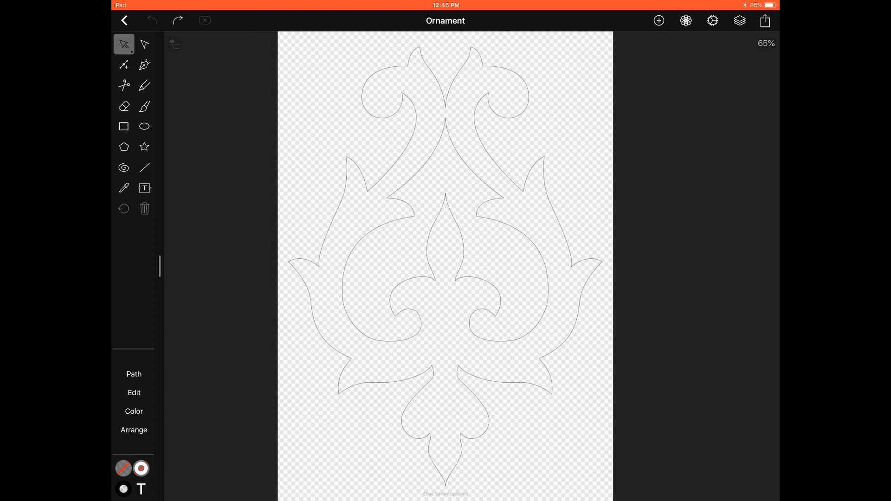
Fill the selected ornament with hex colour 0099FF.
left_click_drag(305, 55, 336, 166)
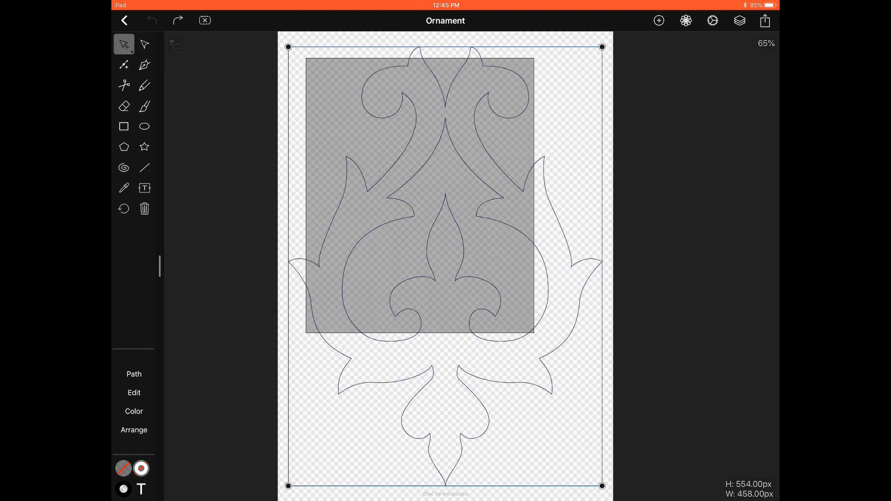
left_click(123, 468)
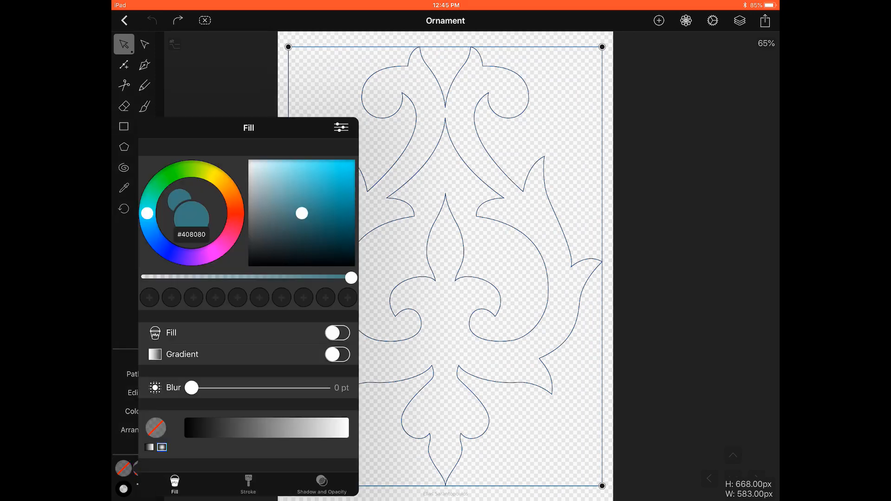
left_click(191, 234)
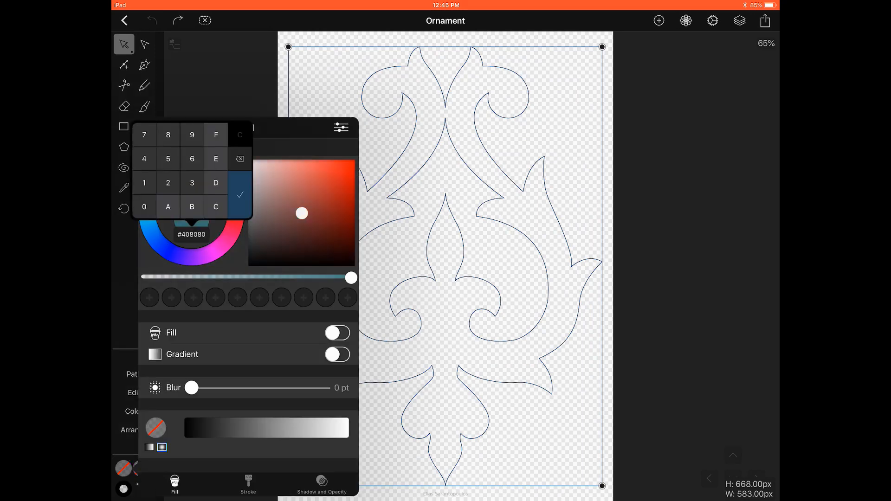
left_click(336, 332)
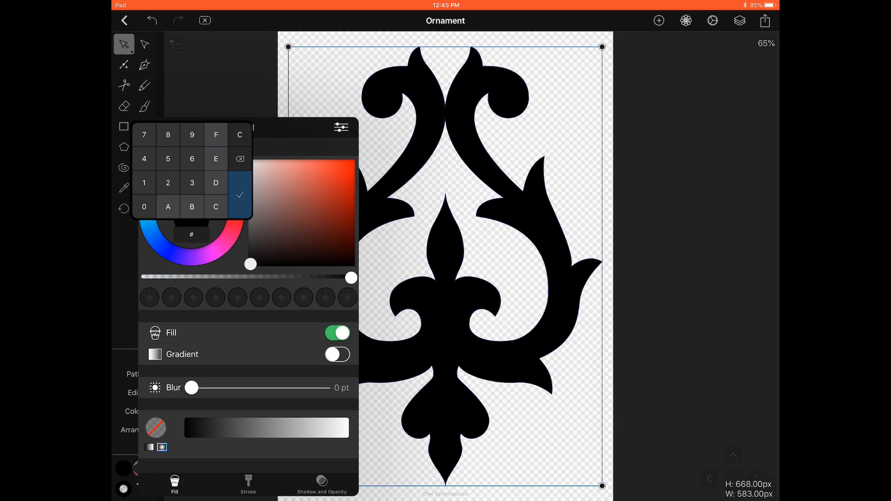
left_click(192, 134)
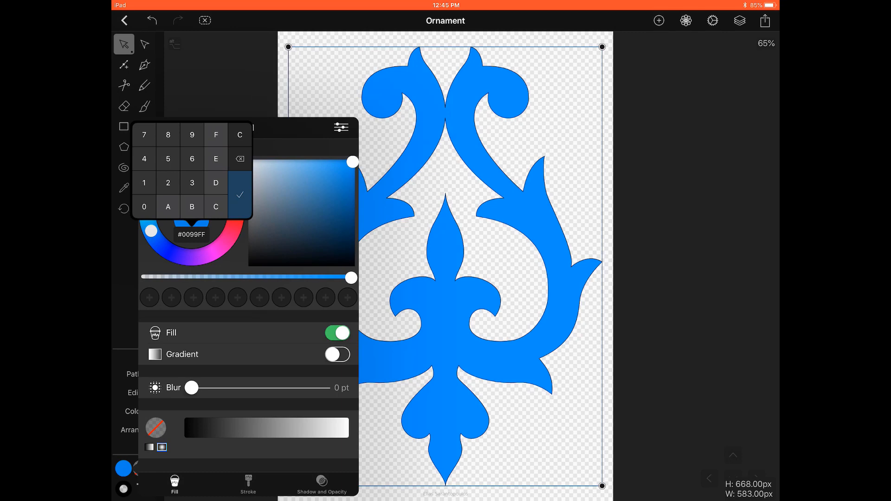
left_click(248, 482)
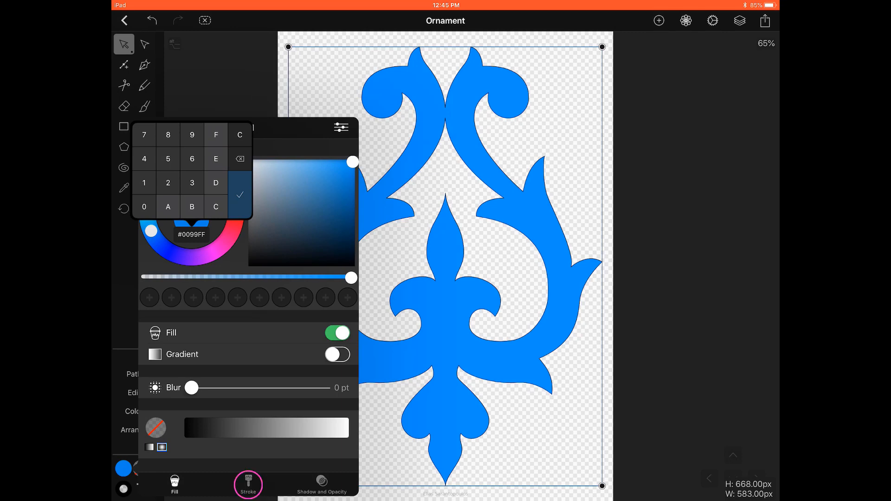
Turn off the ornament's black outline stroke.
left_click(248, 484)
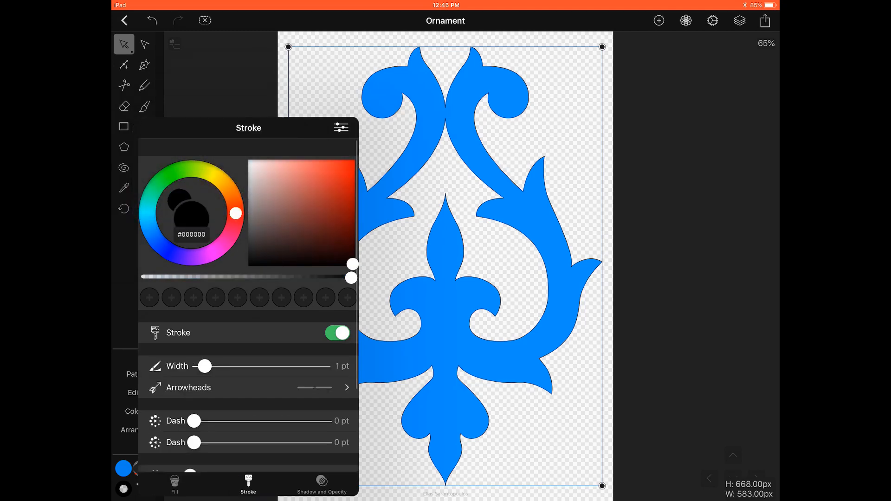
left_click(337, 333)
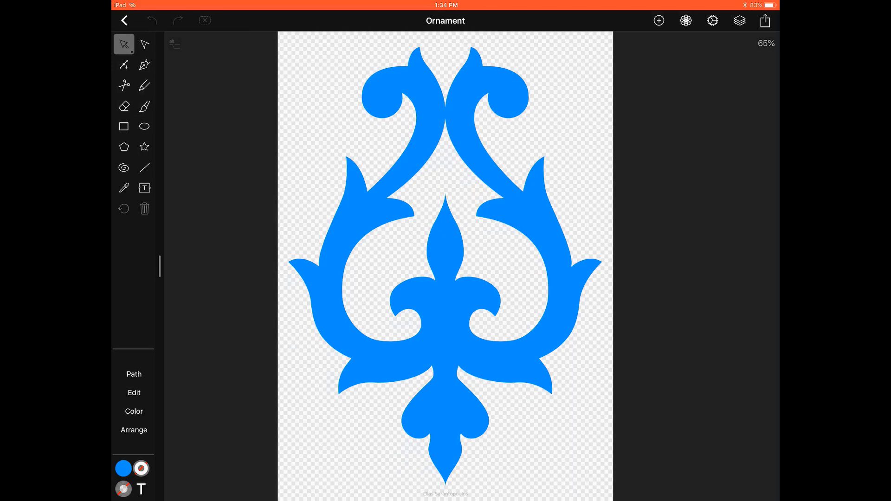
Send the artwork to Illustrator CC via Export > Continuity, then reopen the export options.
left_click(764, 20)
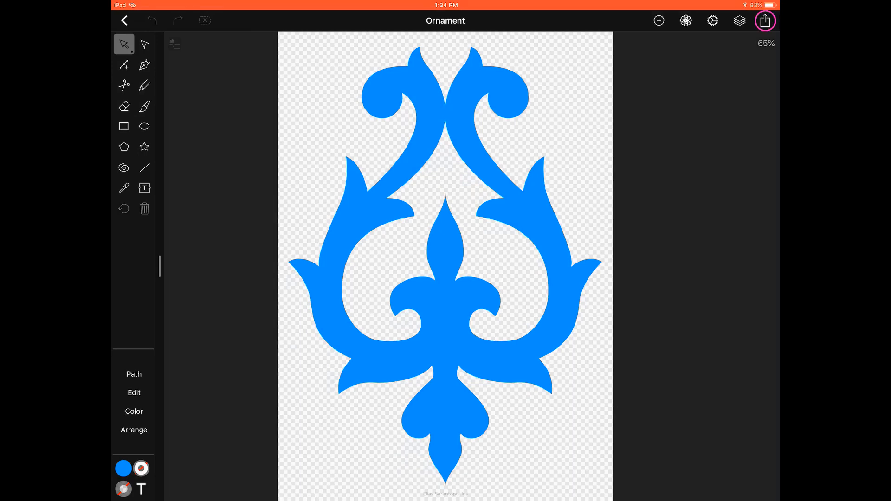
left_click(764, 21)
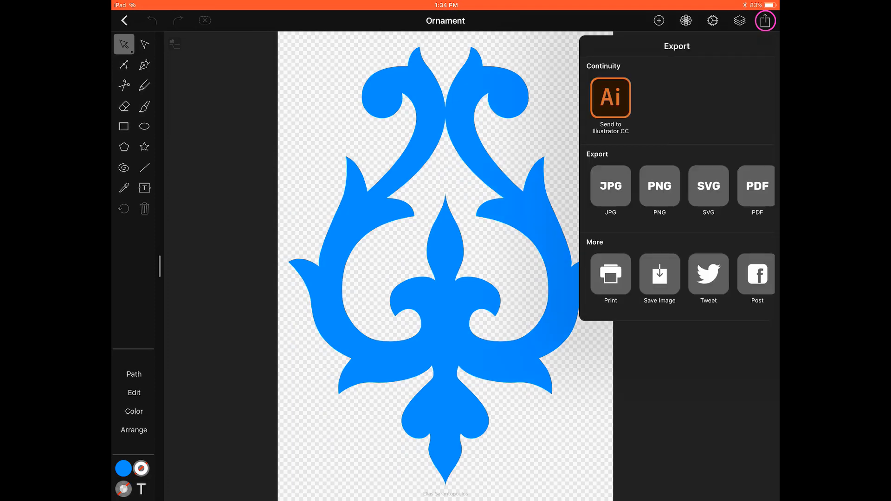
left_click(610, 99)
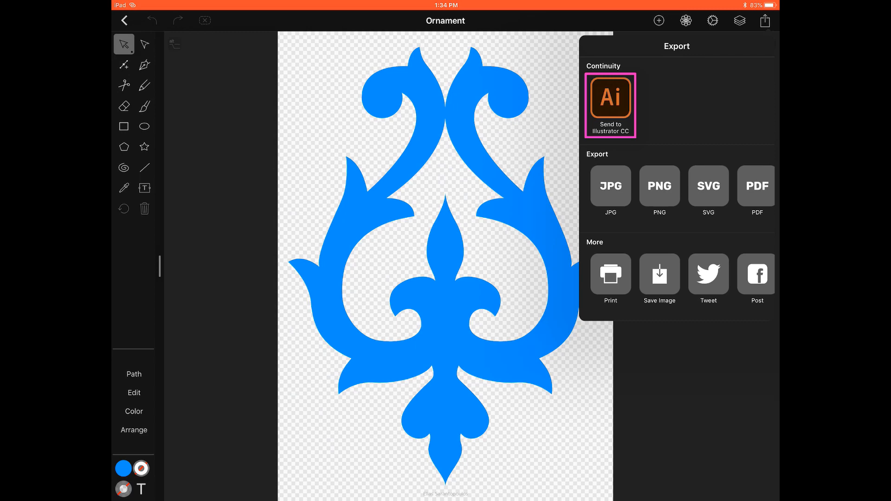
left_click(610, 103)
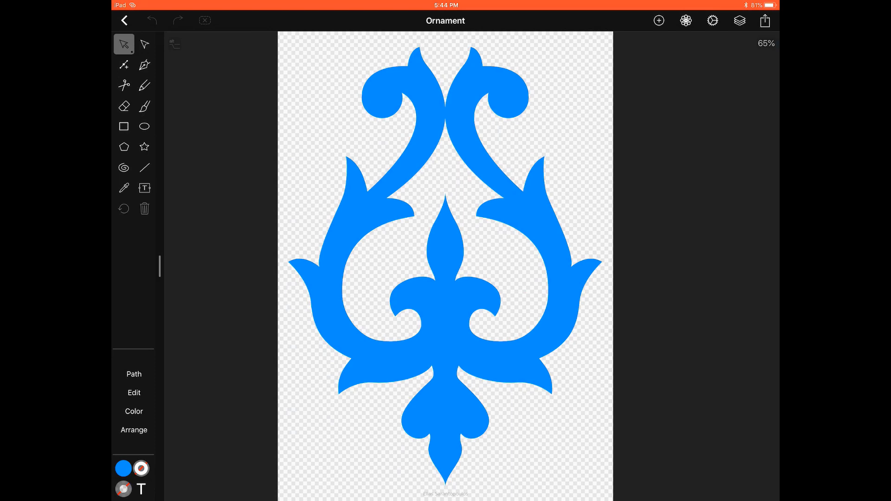
left_click(764, 20)
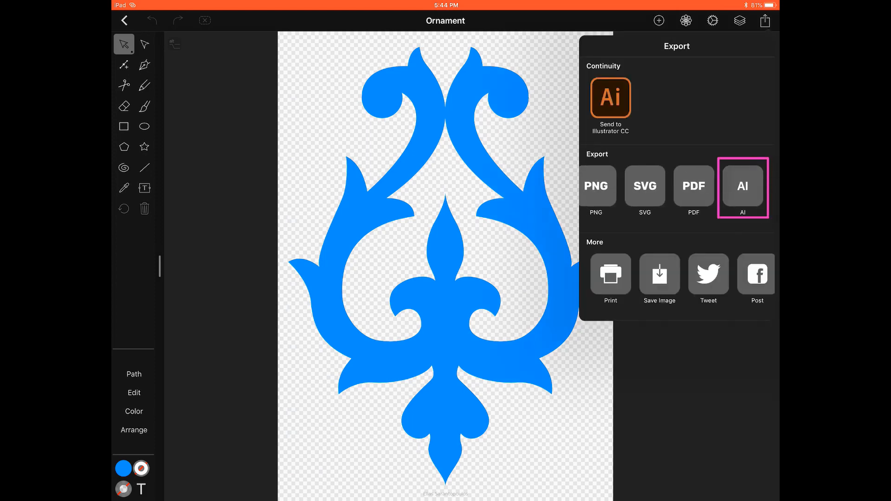
Export the ornament in AI format and save it.
left_click(743, 186)
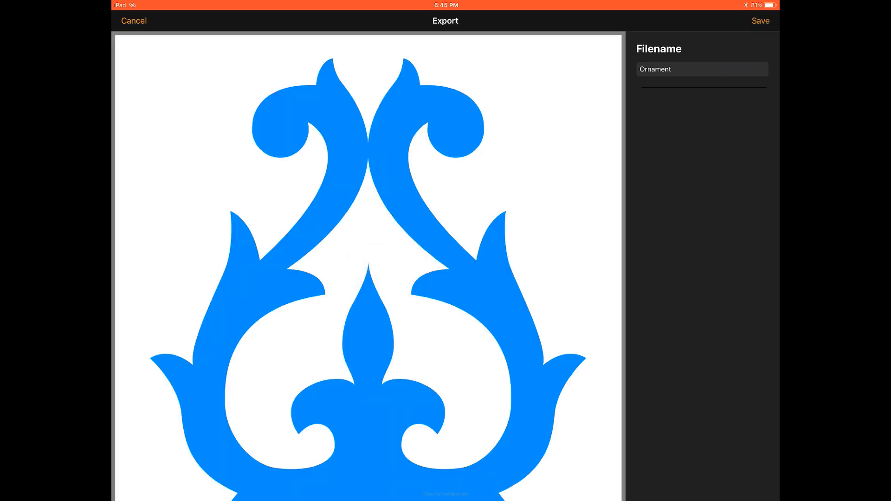
left_click(760, 22)
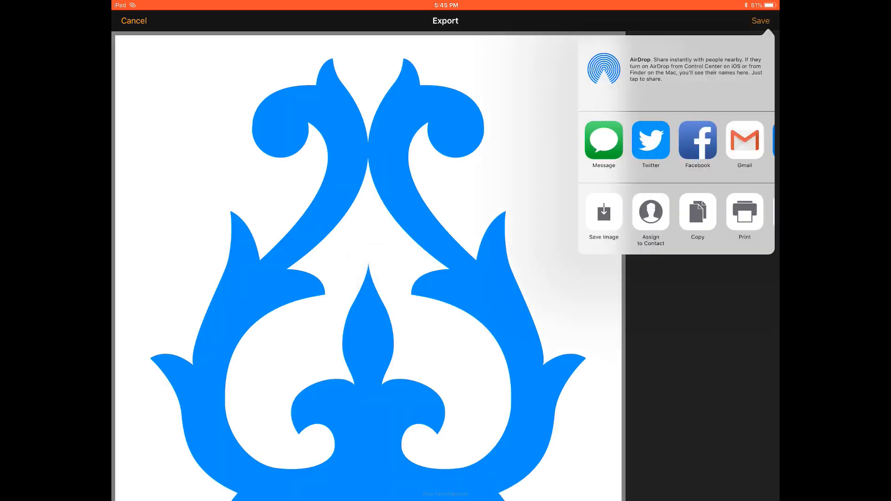
Upload Ornament.ai to OneDrive from the share sheet.
scroll("left", 3)
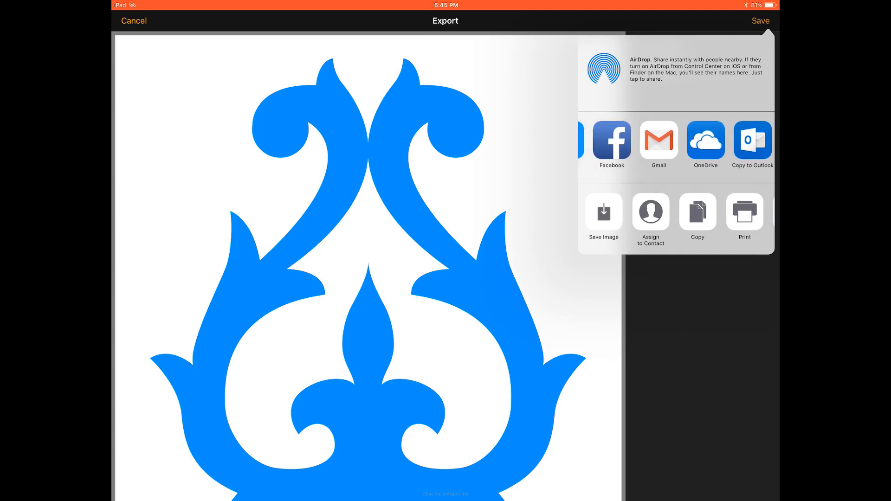
left_click(705, 141)
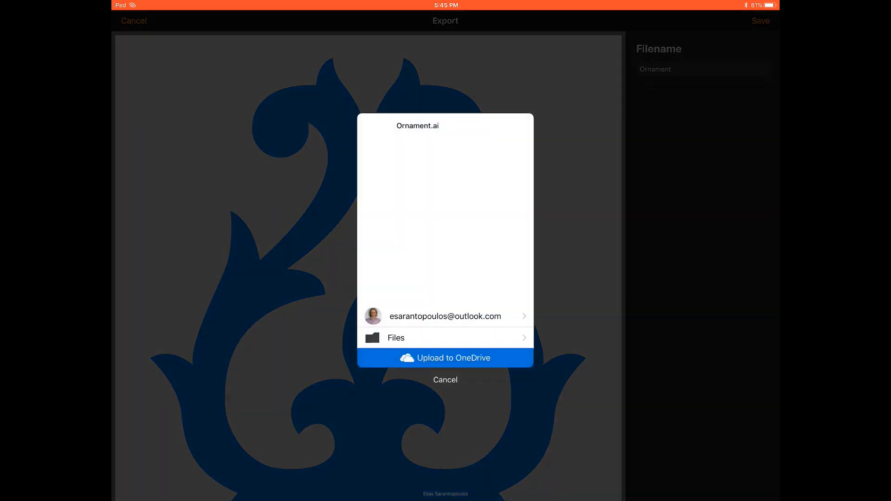
left_click(396, 338)
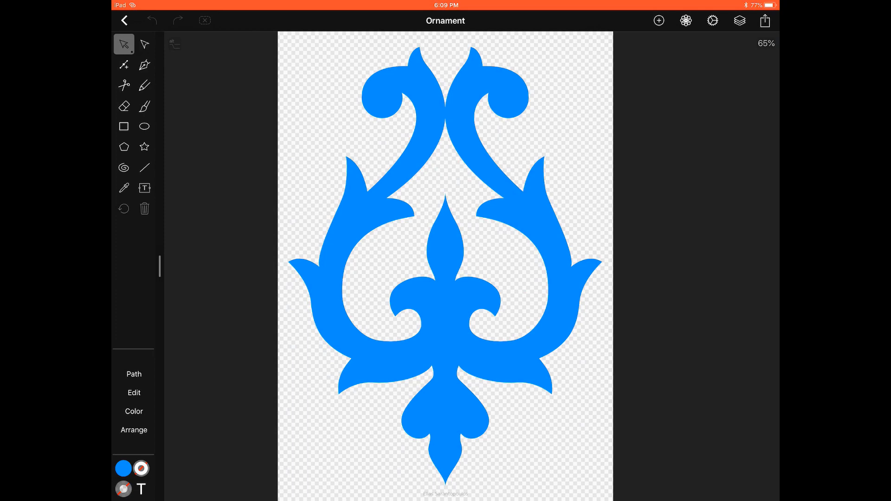
Choose JPG in the Export panel and set its scale to 200 percent.
left_click(765, 20)
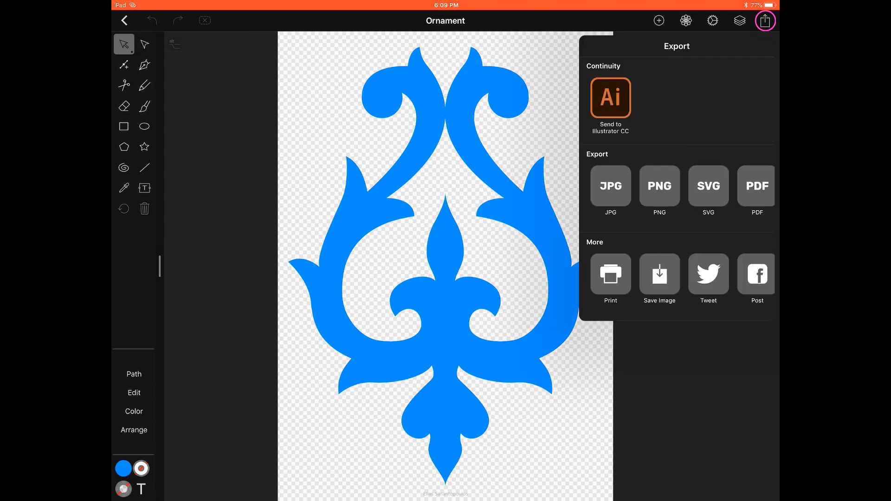
left_click(611, 186)
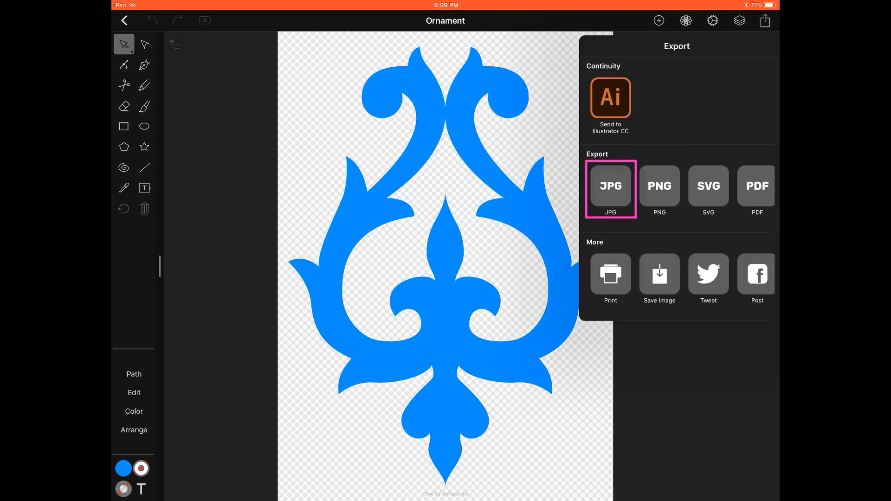
left_click(610, 186)
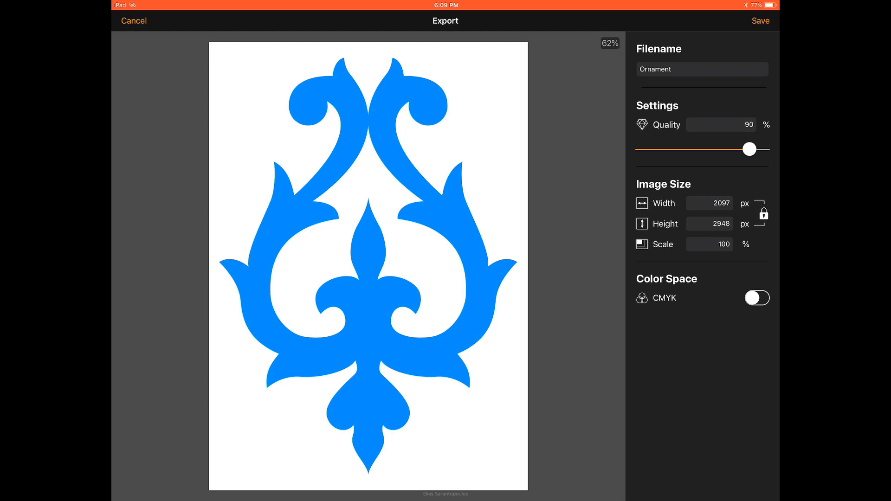
left_click(709, 244)
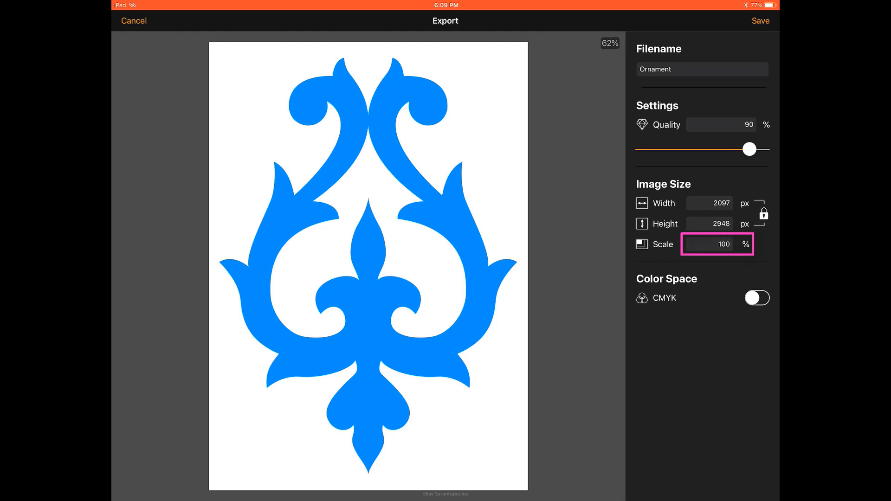
left_click(716, 244)
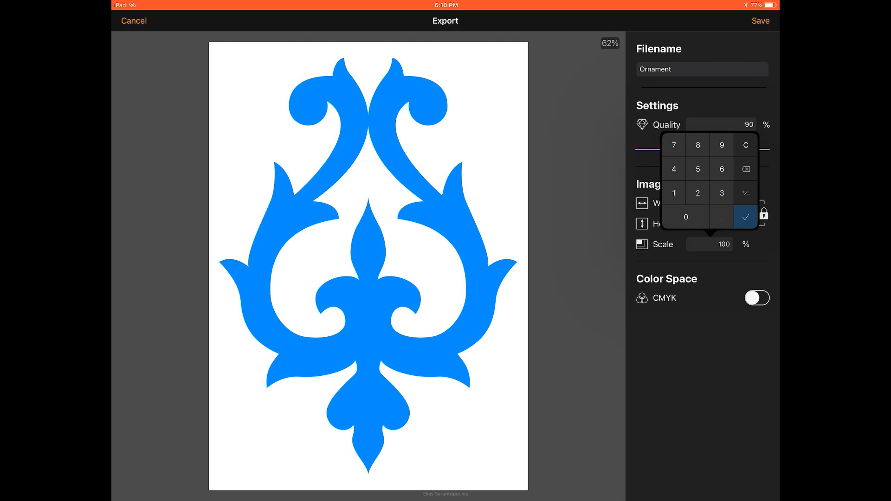
left_click(746, 145)
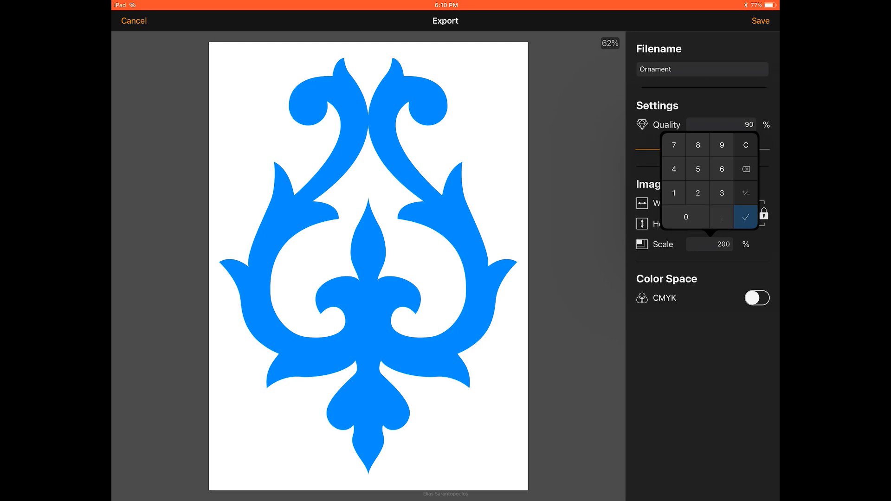
left_click(745, 216)
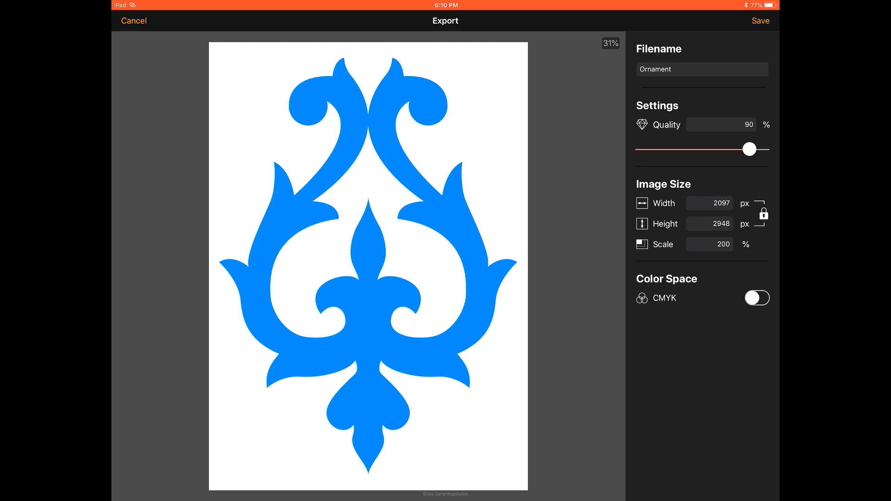
Name the JPG export Ornament2x and save it.
type("2x")
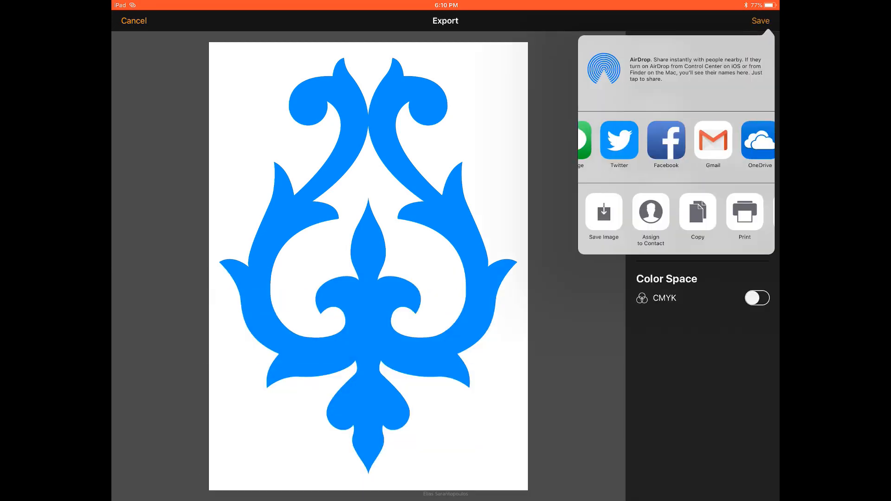
left_click(758, 138)
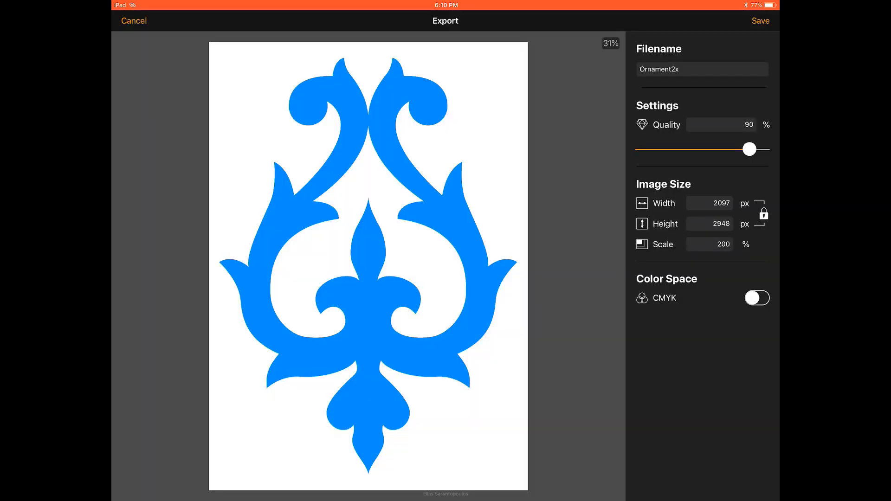
left_click(134, 20)
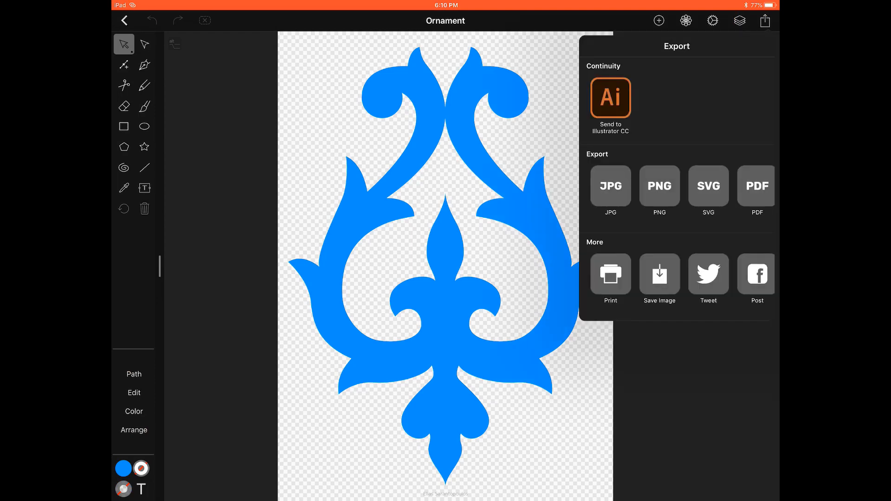
Export a transparent PNG of the ornament and upload it to cloud file storage.
left_click(659, 187)
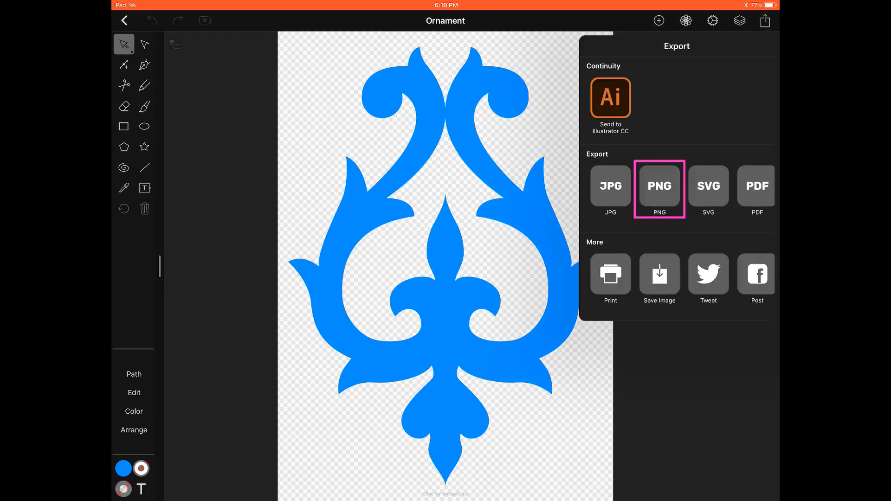
left_click(659, 187)
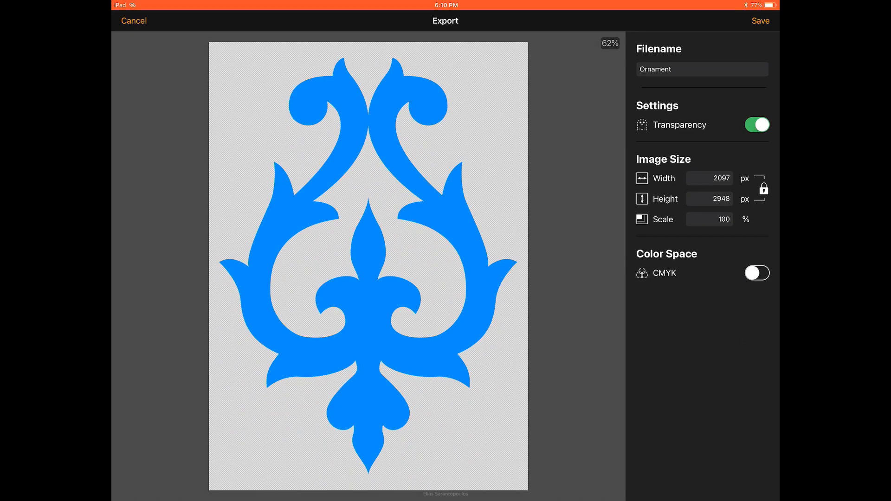
left_click(761, 21)
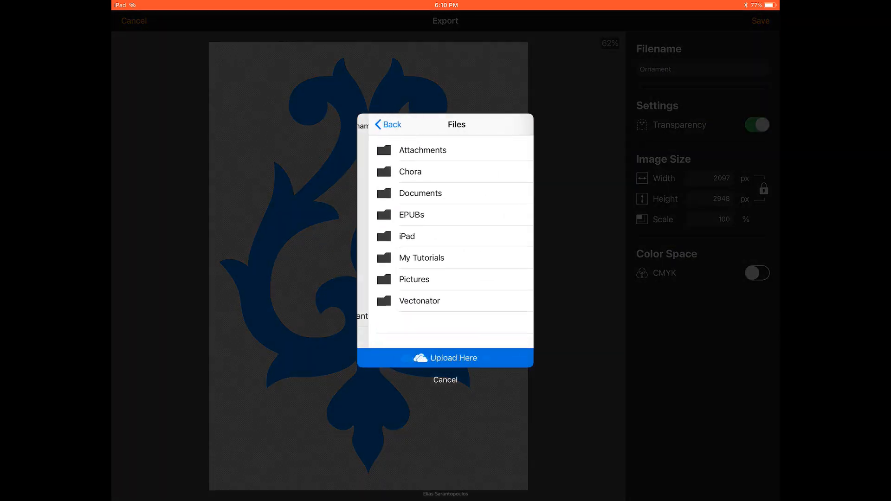
left_click(445, 359)
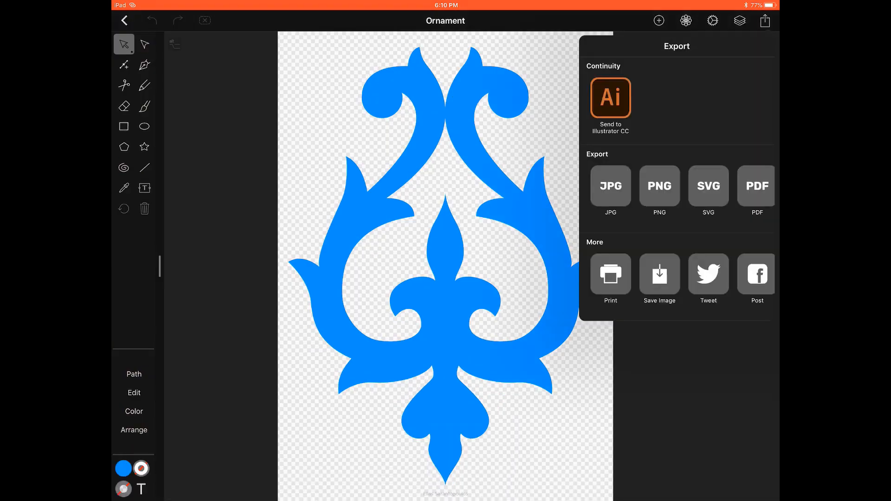
Export the ornament as SVG named Ornament with Create Outlines from Text left off.
left_click(707, 187)
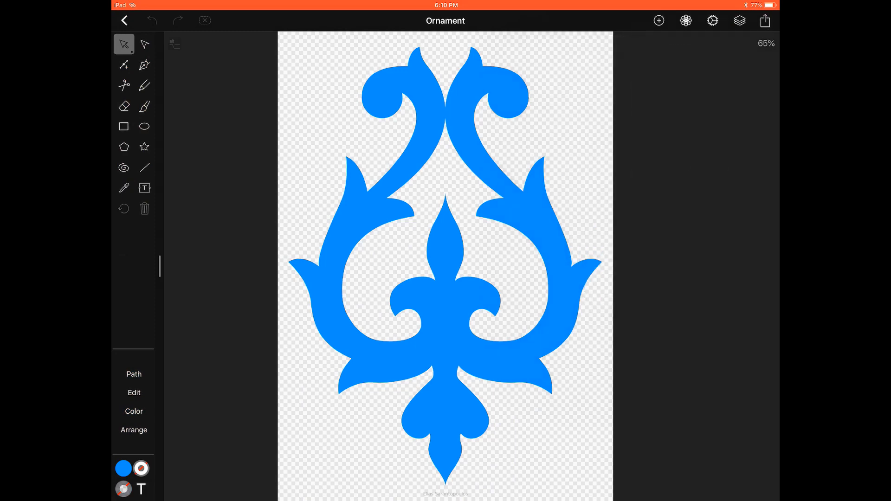
left_click(765, 20)
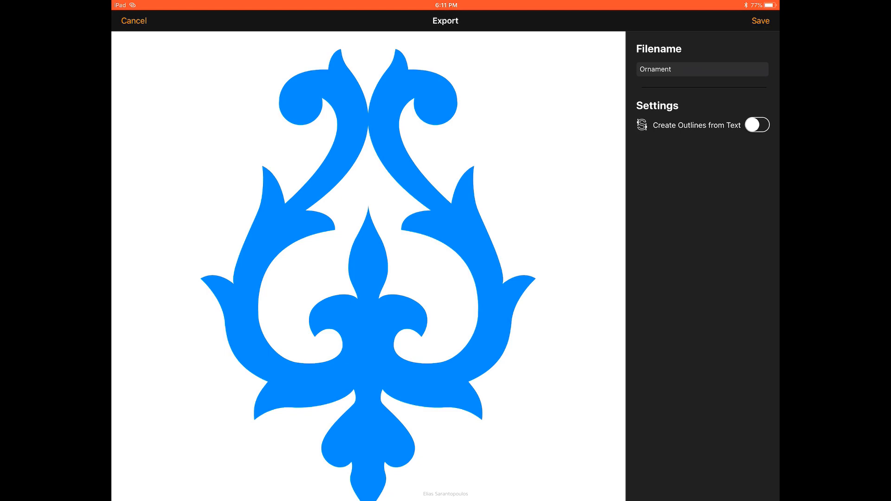
left_click(760, 22)
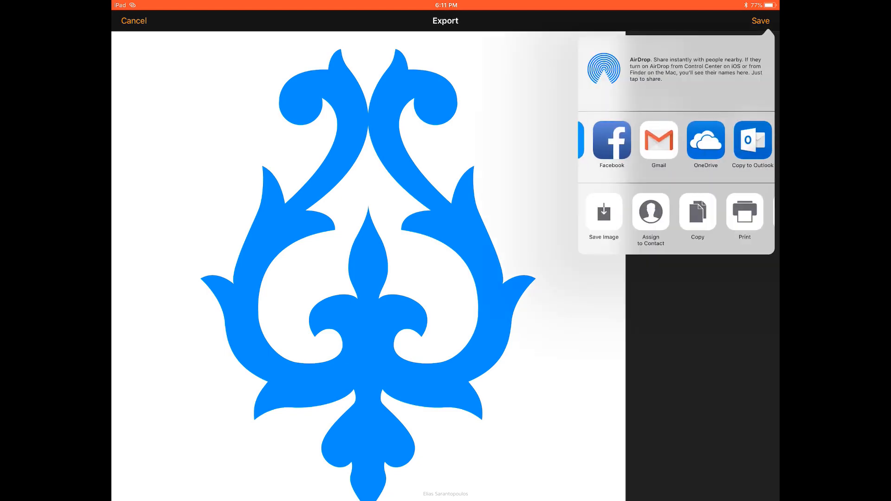
left_click(705, 140)
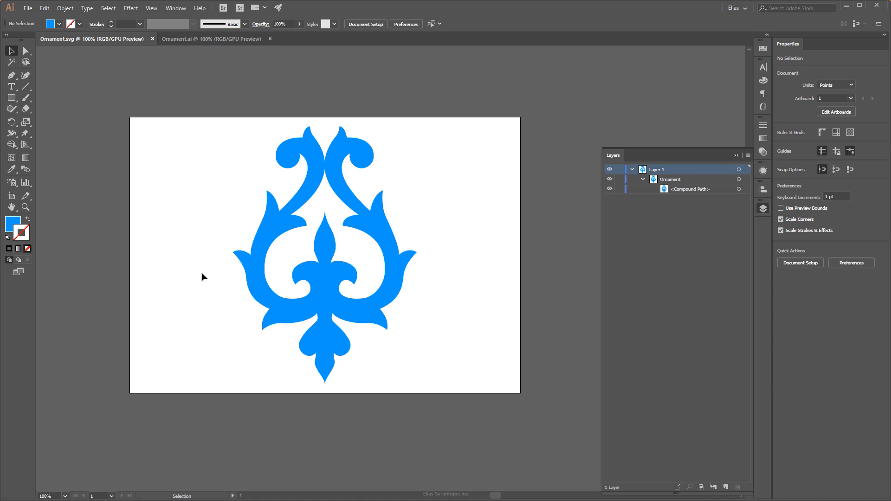
mouse_move(163, 235)
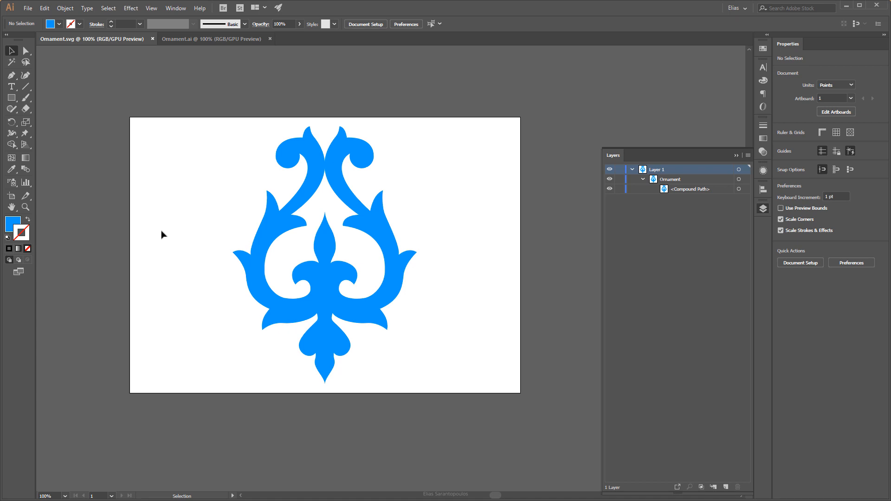
mouse_move(731, 158)
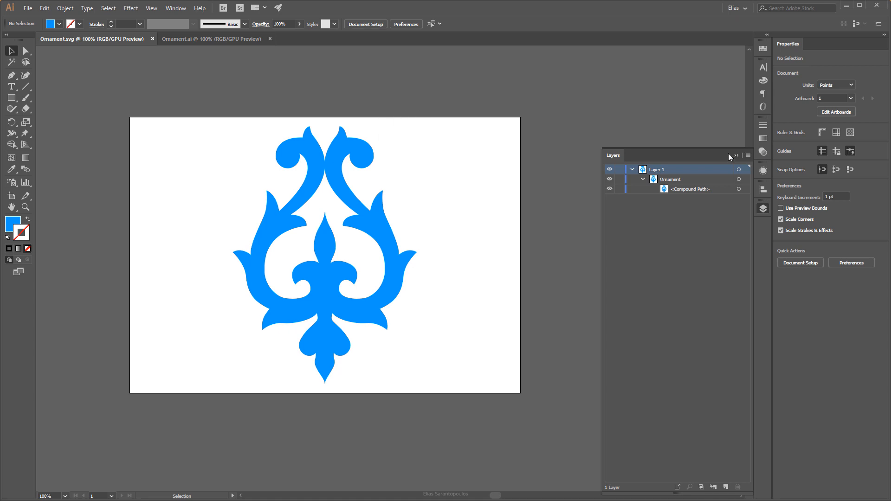
mouse_move(669, 257)
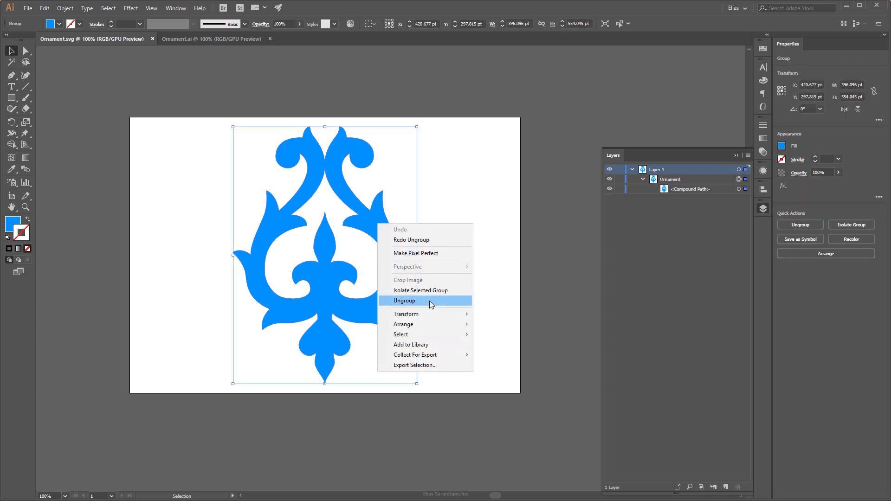
Ungroup the ornament in Ornament.svg, then select the artwork in Ornament.ai for comparison.
left_click(404, 301)
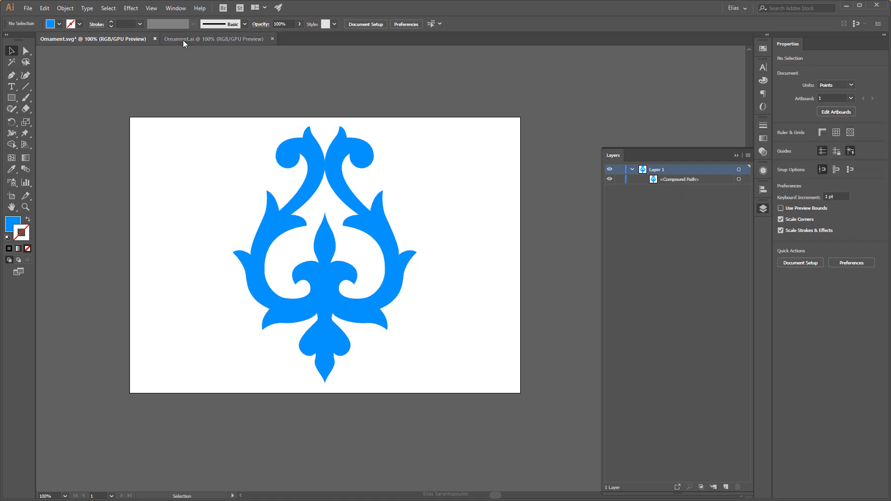
left_click(213, 39)
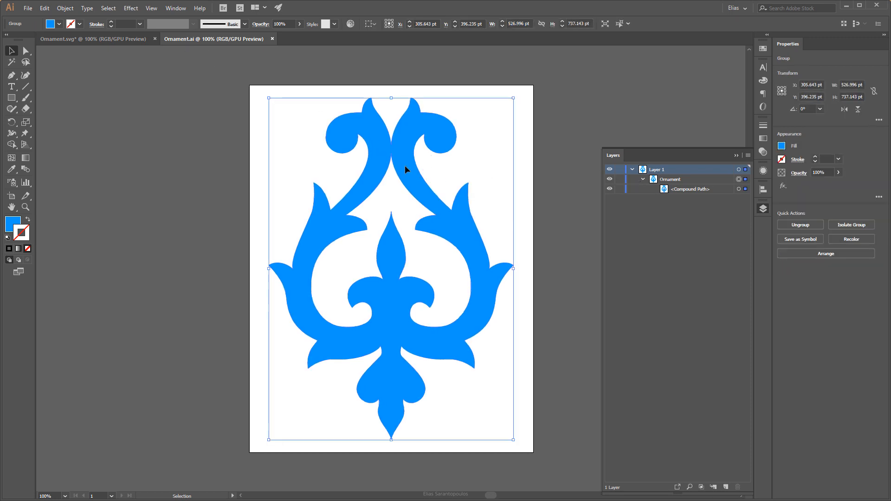
left_click(799, 225)
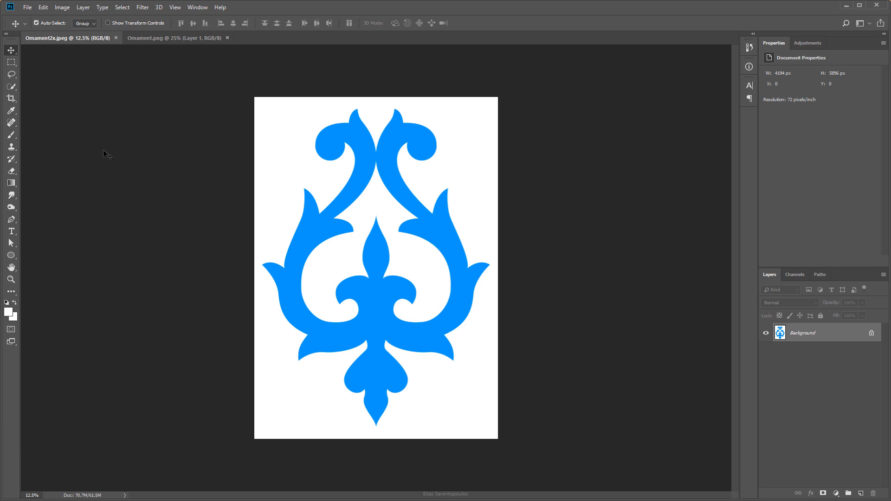
mouse_move(127, 185)
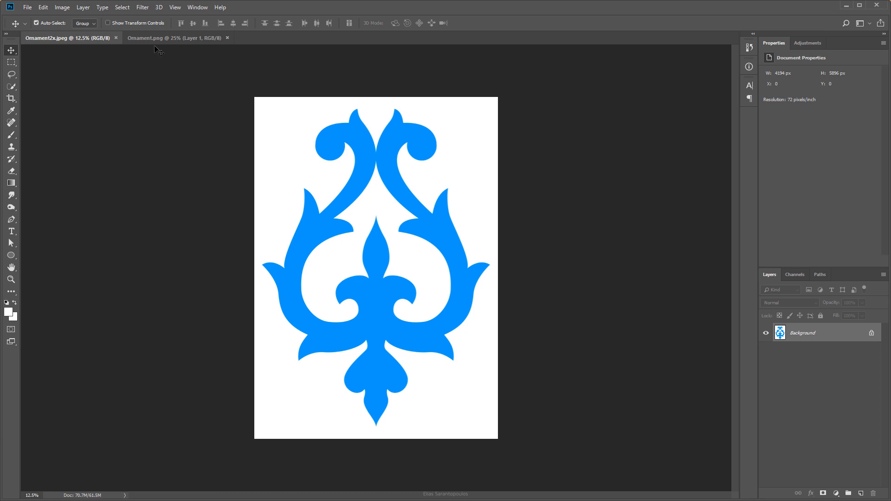
Switch to the transparent Ornament1.png document in Photoshop.
left_click(174, 37)
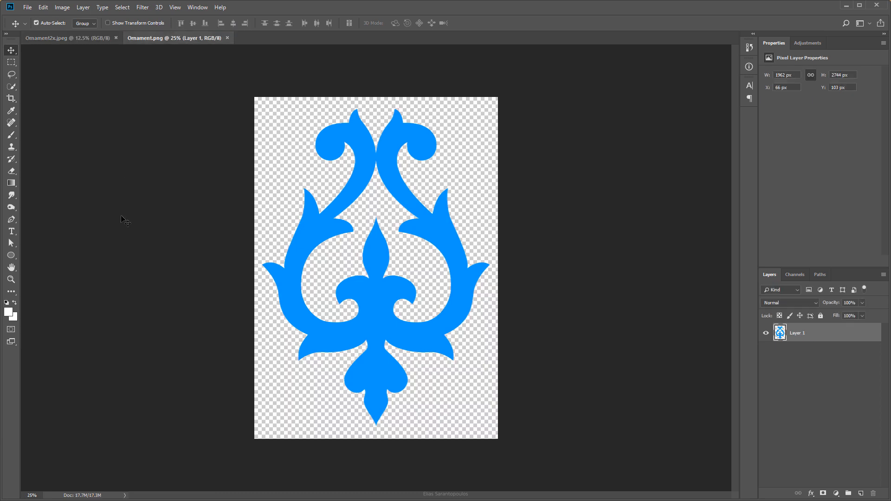